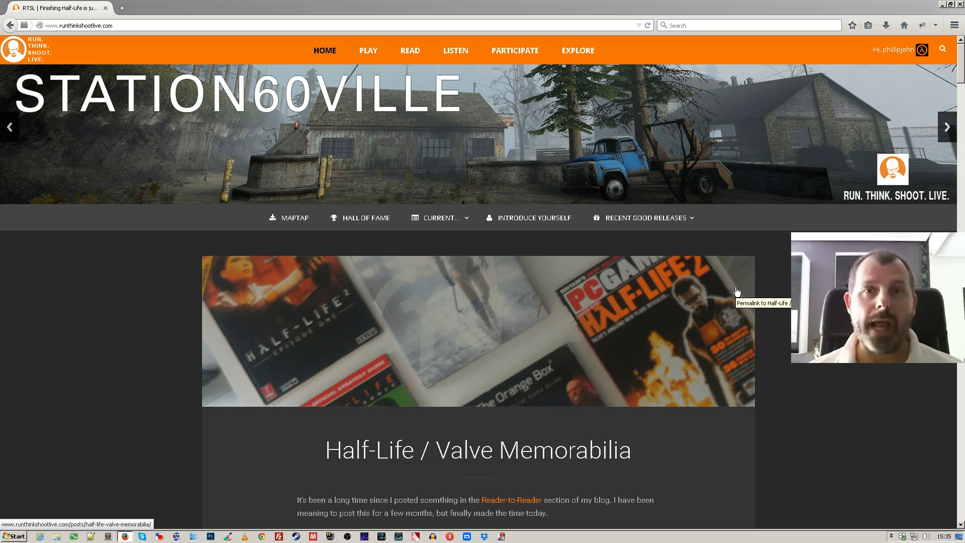
mouse_move(867, 380)
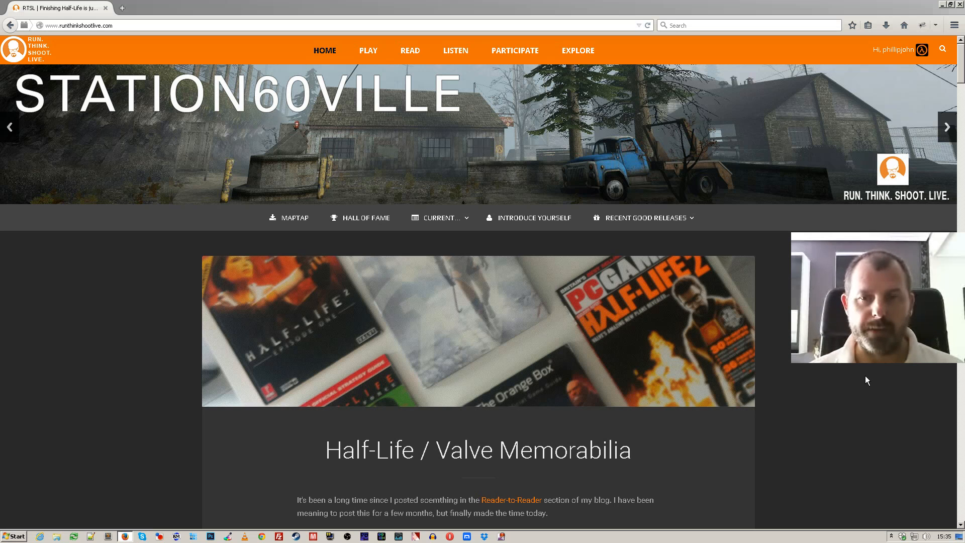
From EXPLORE go to Tags and pick Very Short under Estimated Playtime
scroll("down", 3)
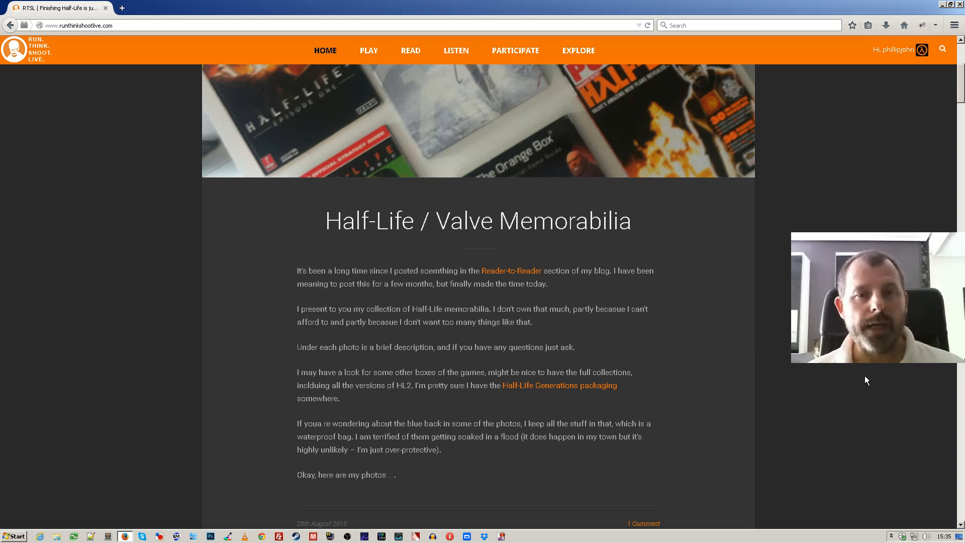
scroll("down", 3)
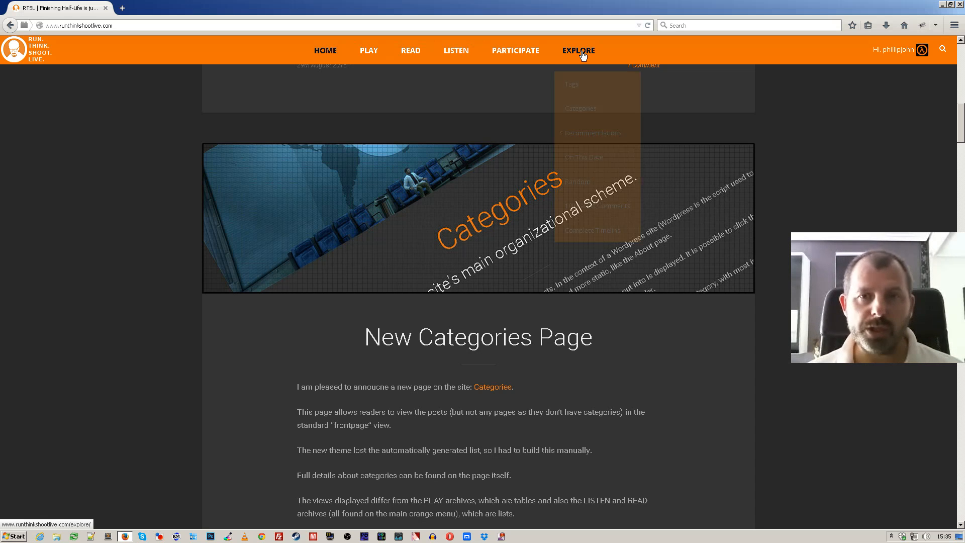
left_click(571, 76)
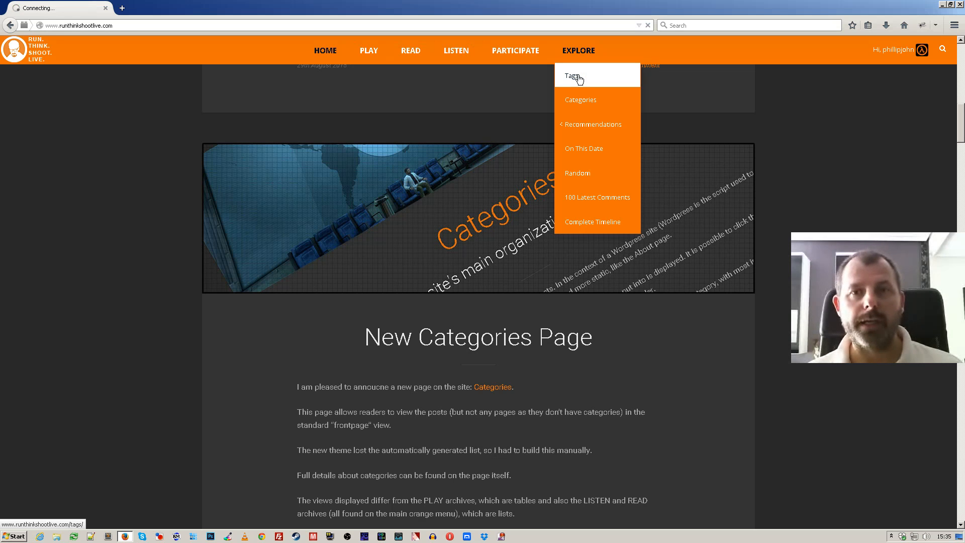
left_click(571, 75)
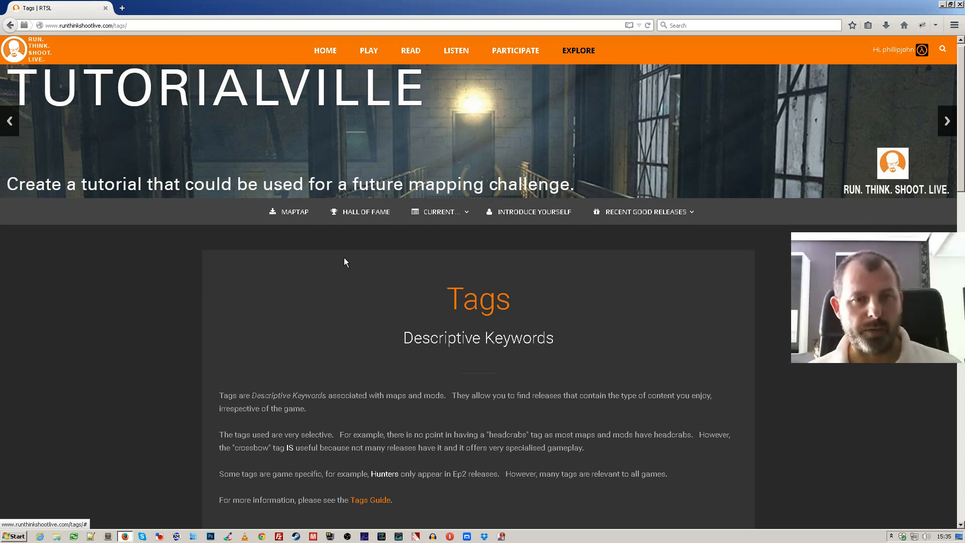
scroll("down", 3)
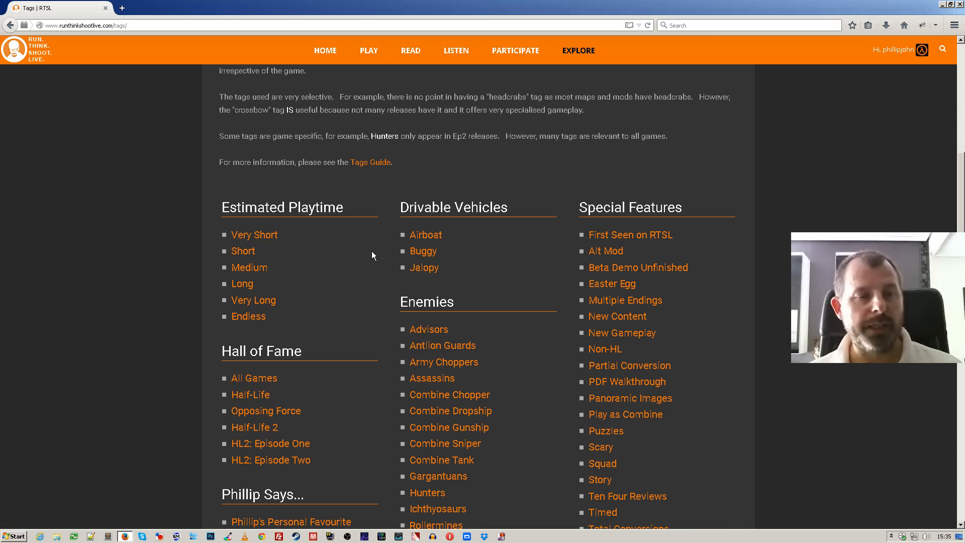
left_click(254, 235)
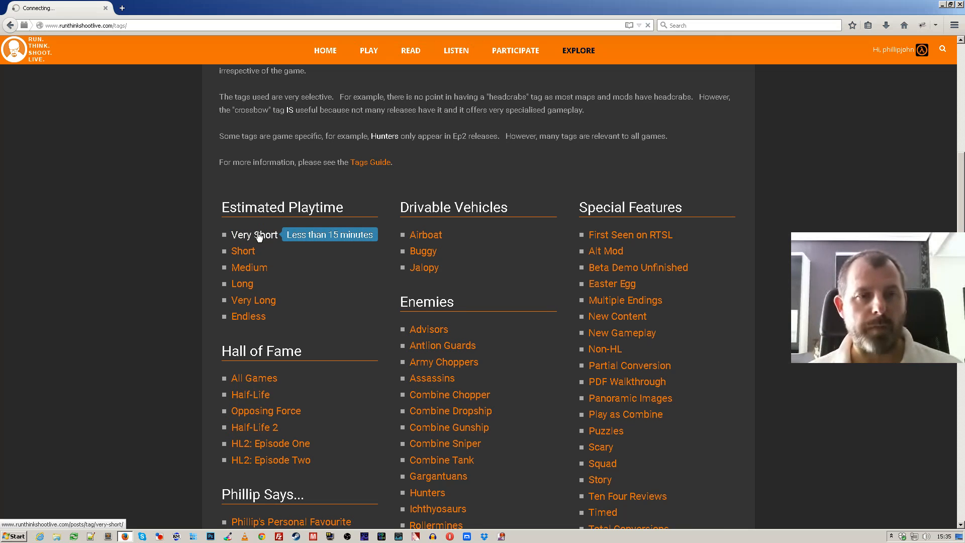
Browse the Very Short tag list, reading the Underground by RandomUserMDB excerpt for Episode Two
left_click(253, 235)
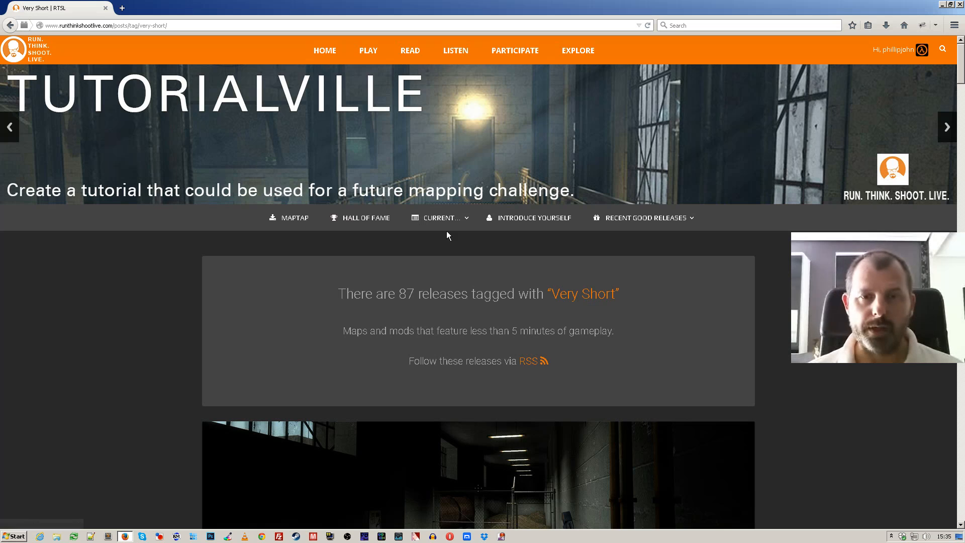
scroll("down", 3)
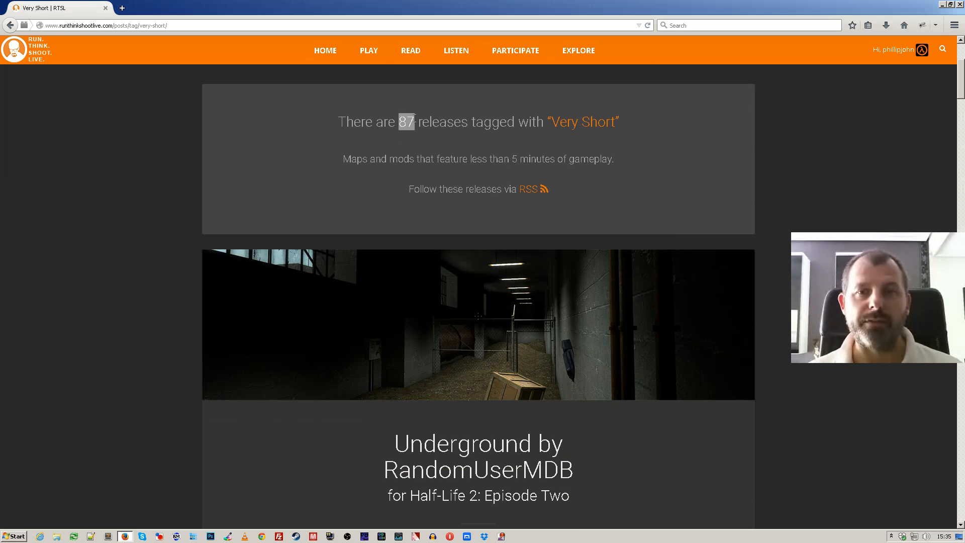
scroll("down", 3)
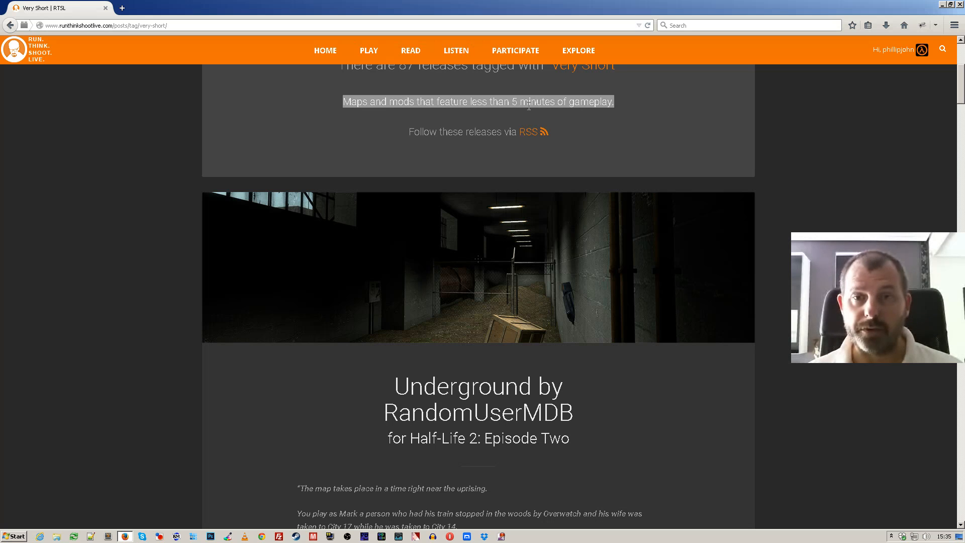
mouse_move(536, 139)
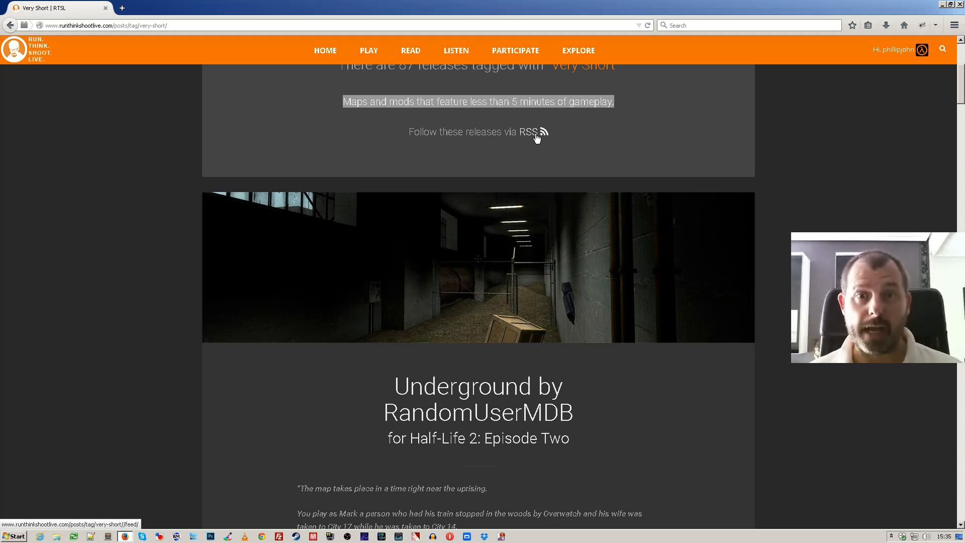
scroll("down", 3)
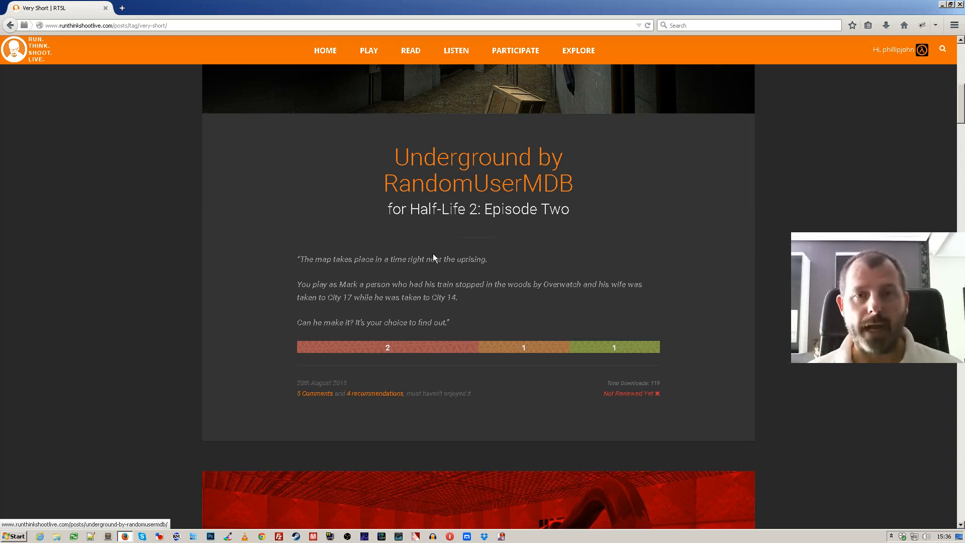
scroll("up", 3)
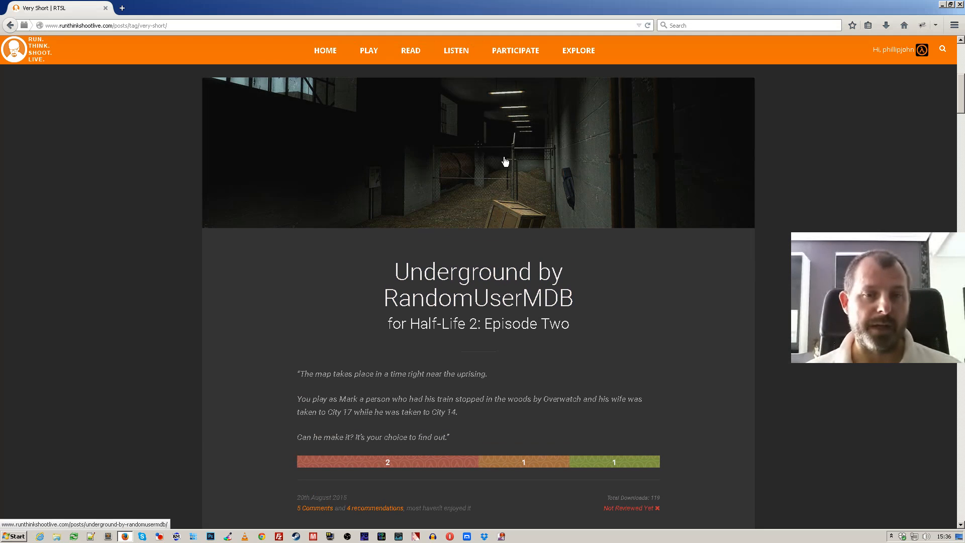
mouse_move(584, 294)
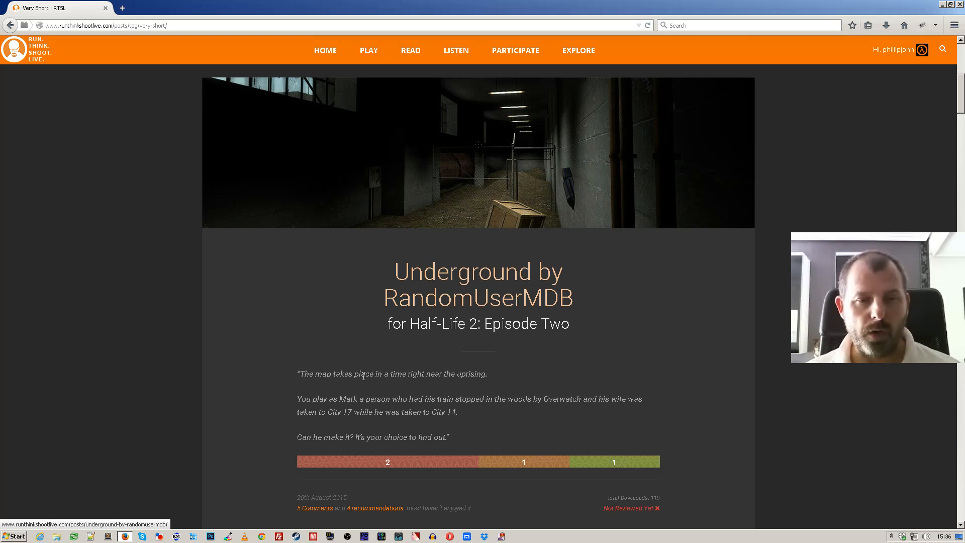
scroll("down", 3)
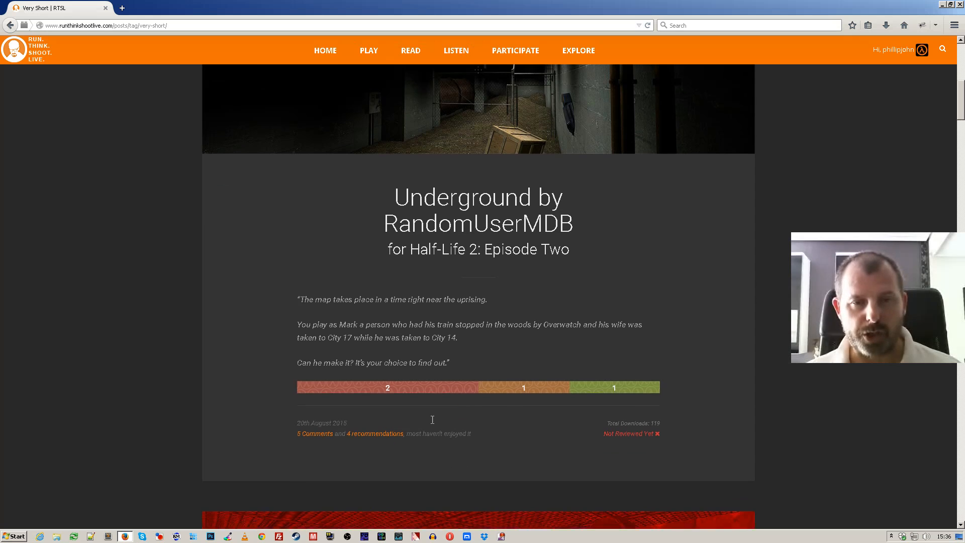
scroll("down", 3)
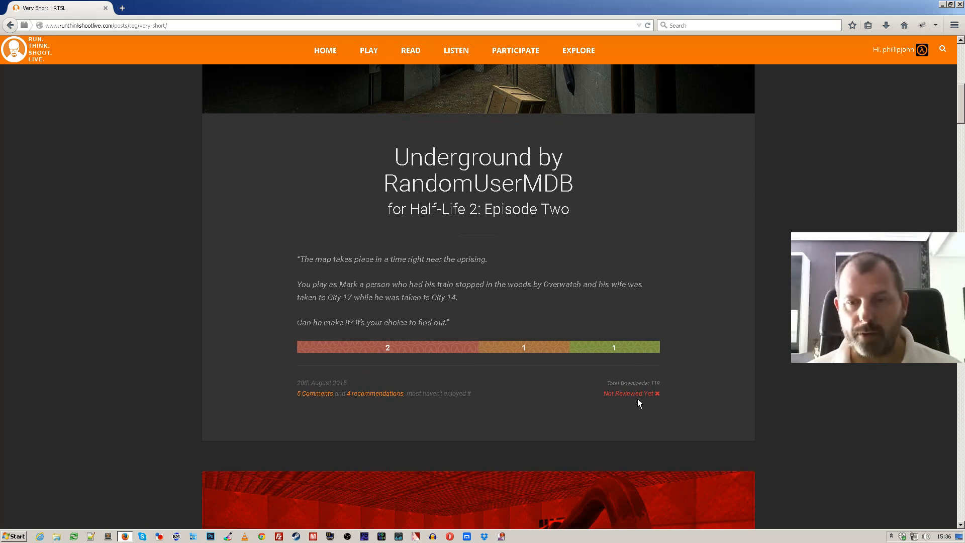
mouse_move(639, 395)
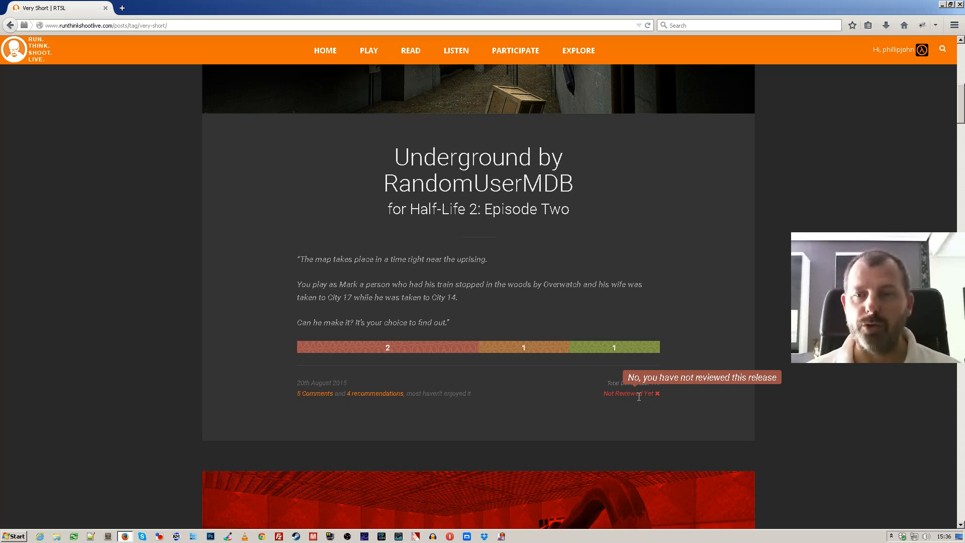
mouse_move(894, 48)
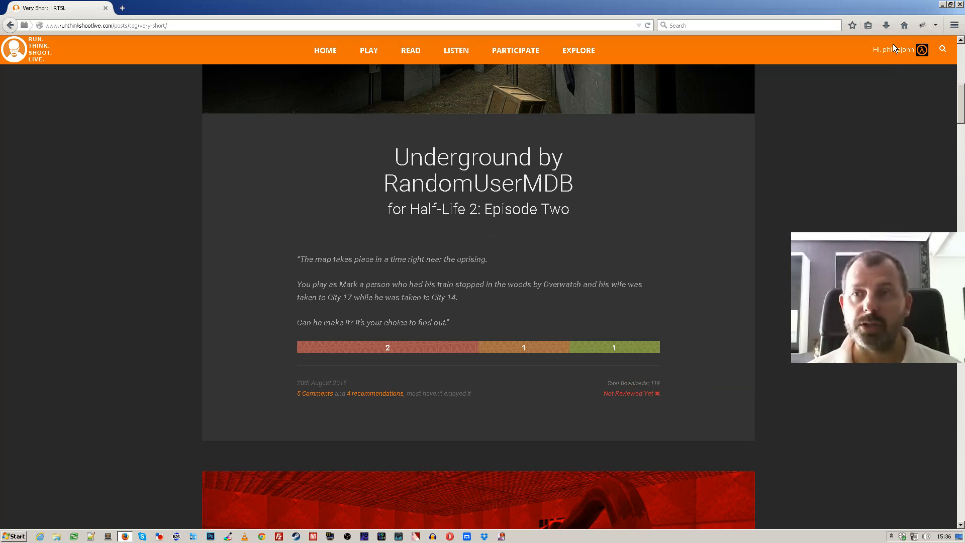
left_click(921, 49)
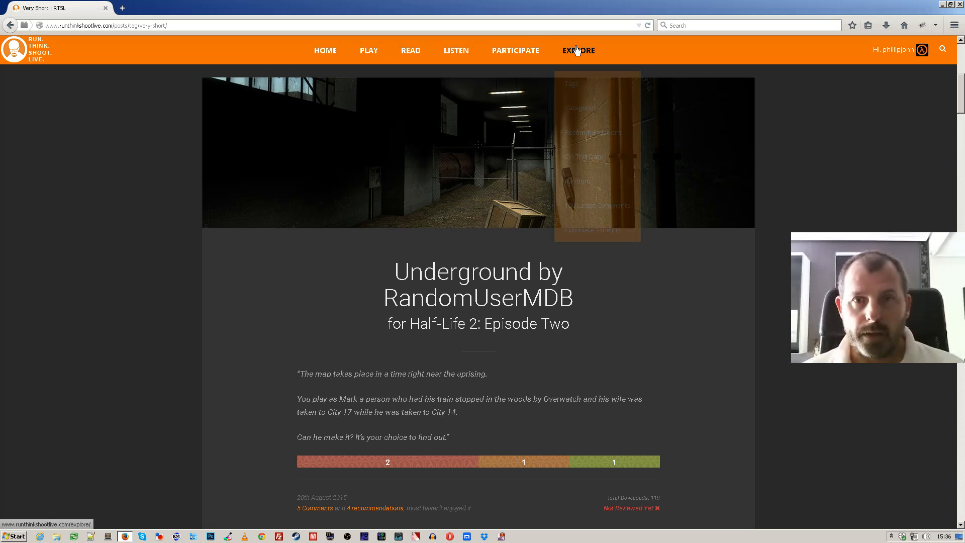
From EXPLORE > Categories, go to the HL2: Episode Two category under Play
left_click(580, 99)
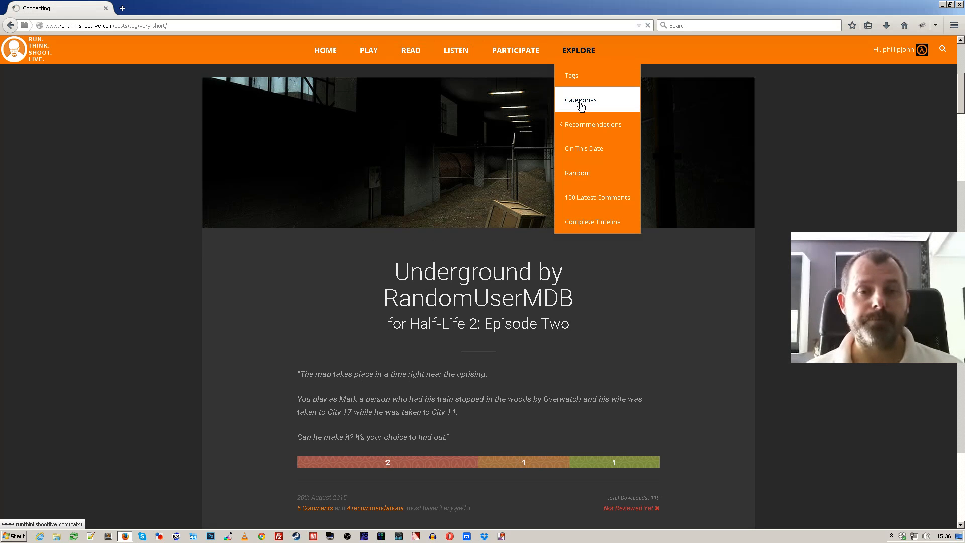
left_click(581, 99)
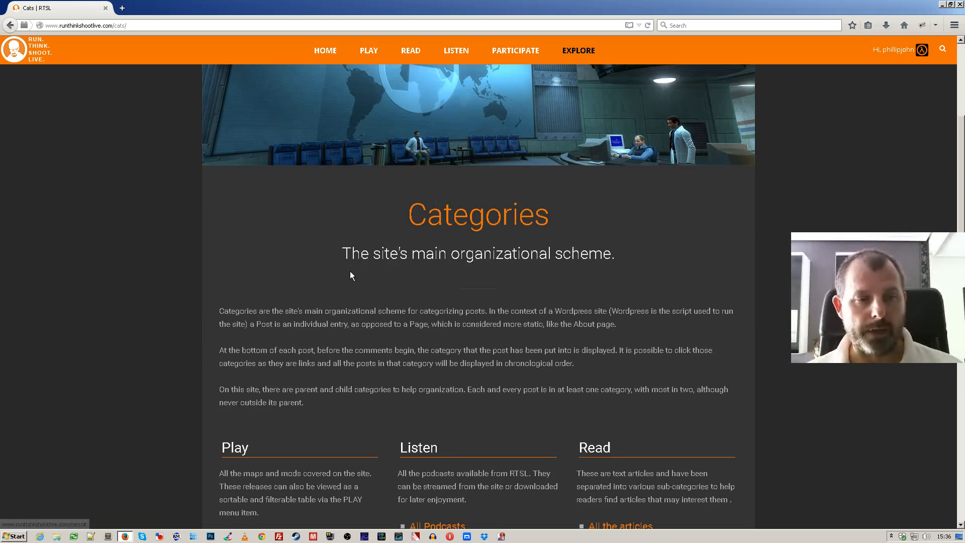
scroll("down", 3)
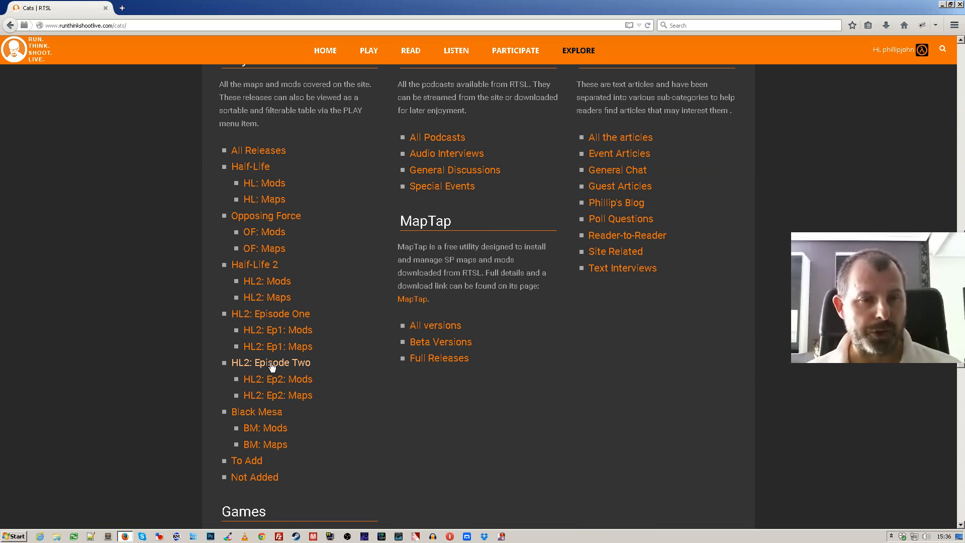
left_click(271, 363)
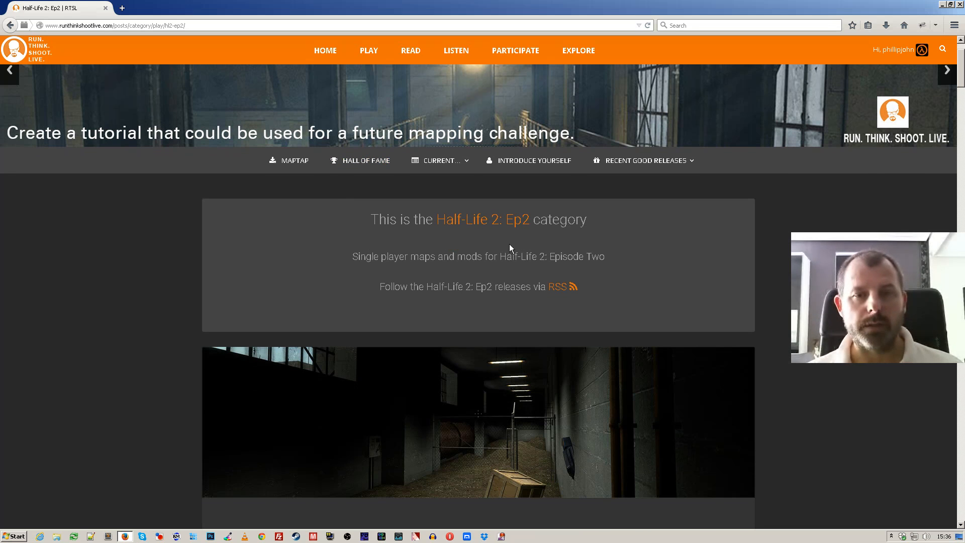
scroll("down", 3)
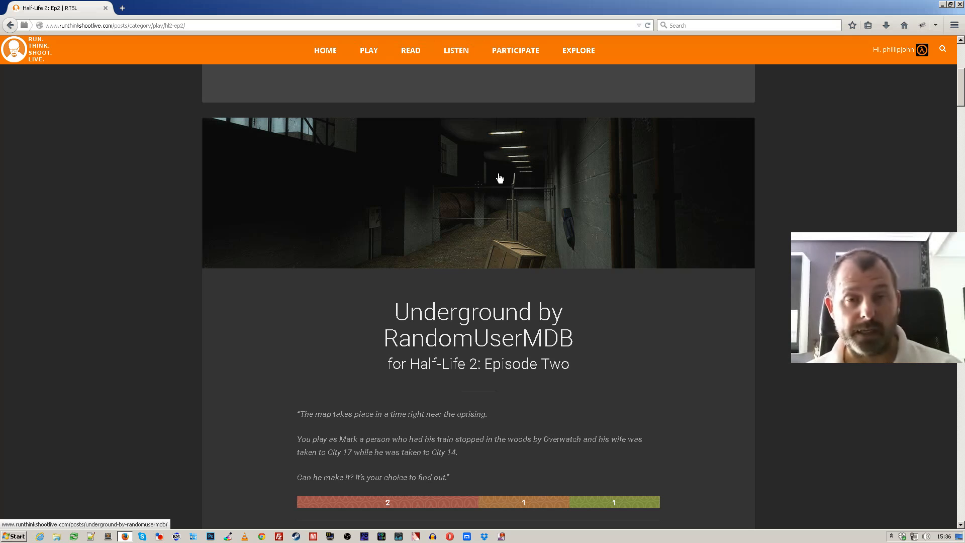
mouse_move(504, 204)
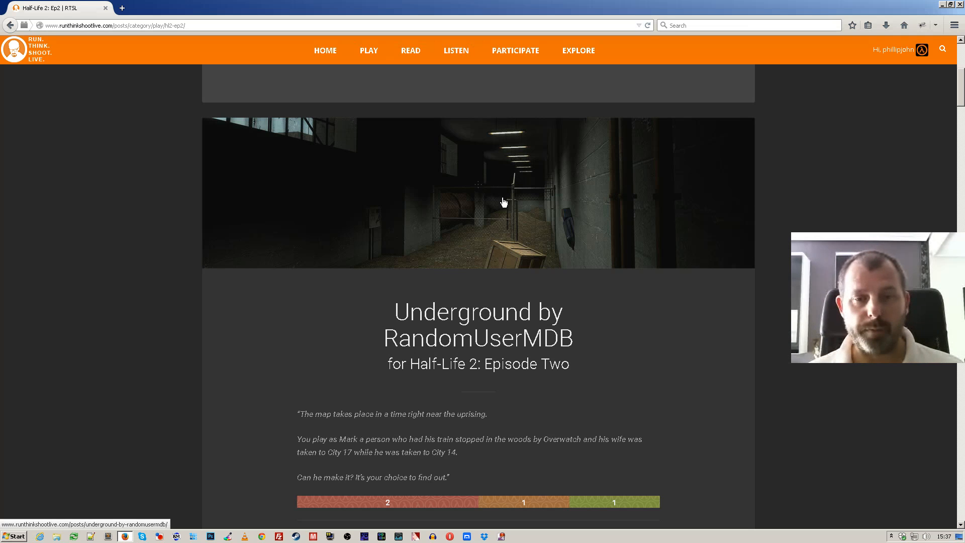
scroll("down", 3)
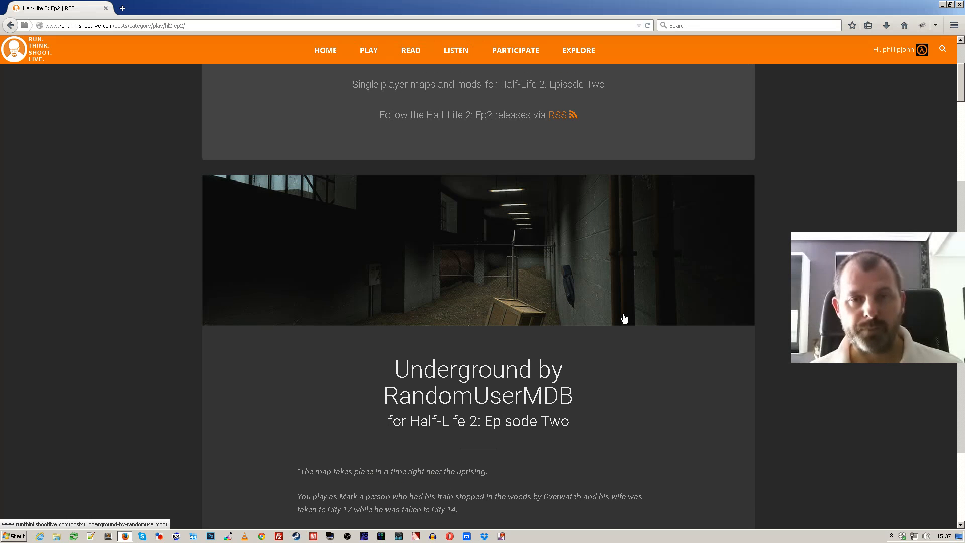
mouse_move(624, 318)
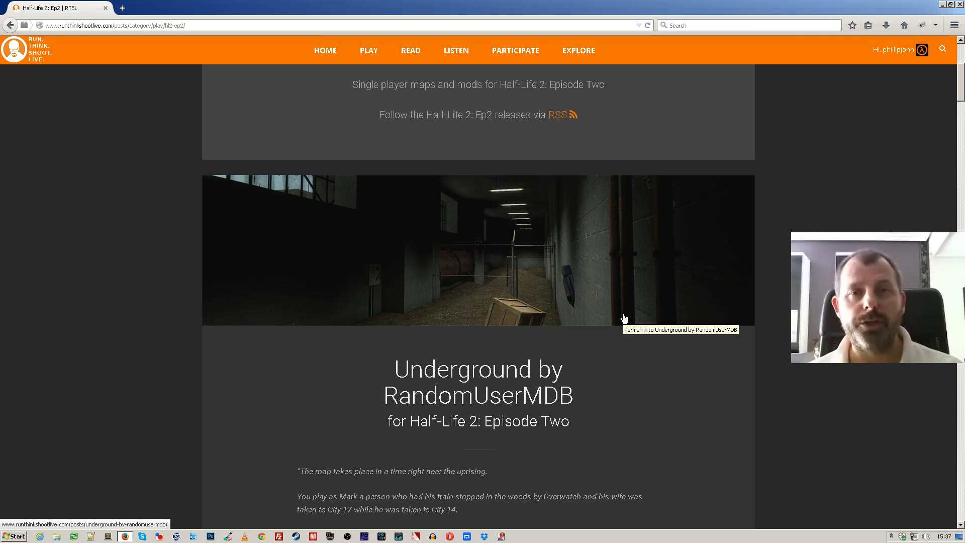
scroll("down", 3)
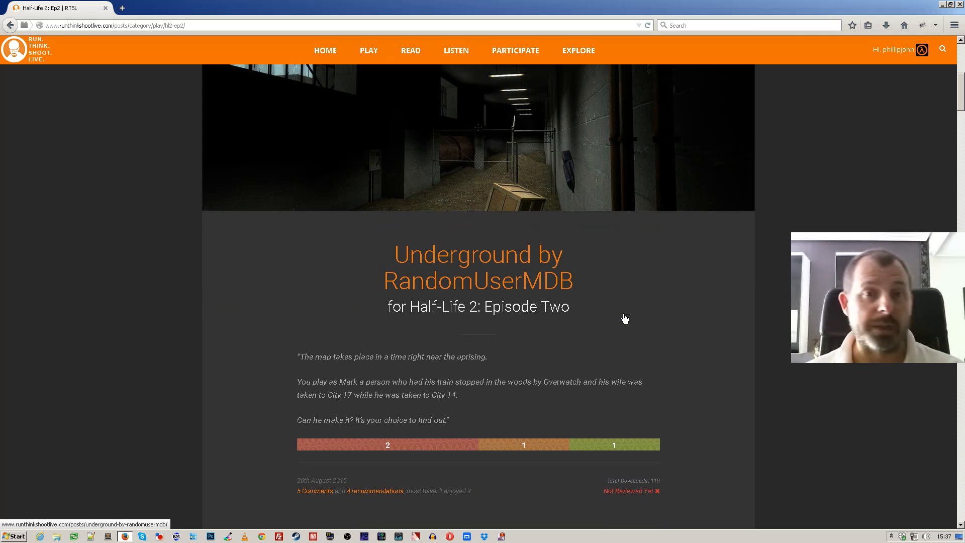
mouse_move(625, 318)
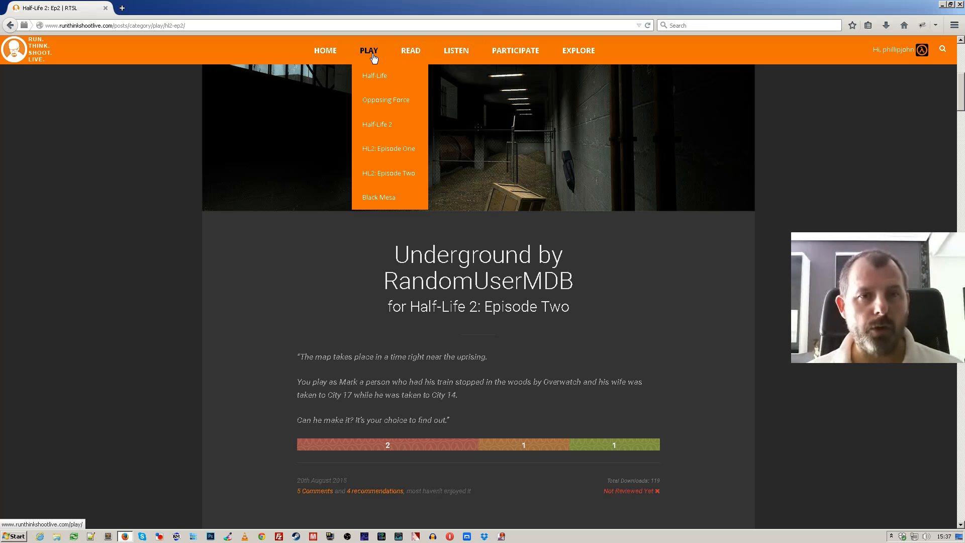
From the PLAY menu load the Half-Life 2: Episode Two table of 305 releases and scroll it
left_click(389, 173)
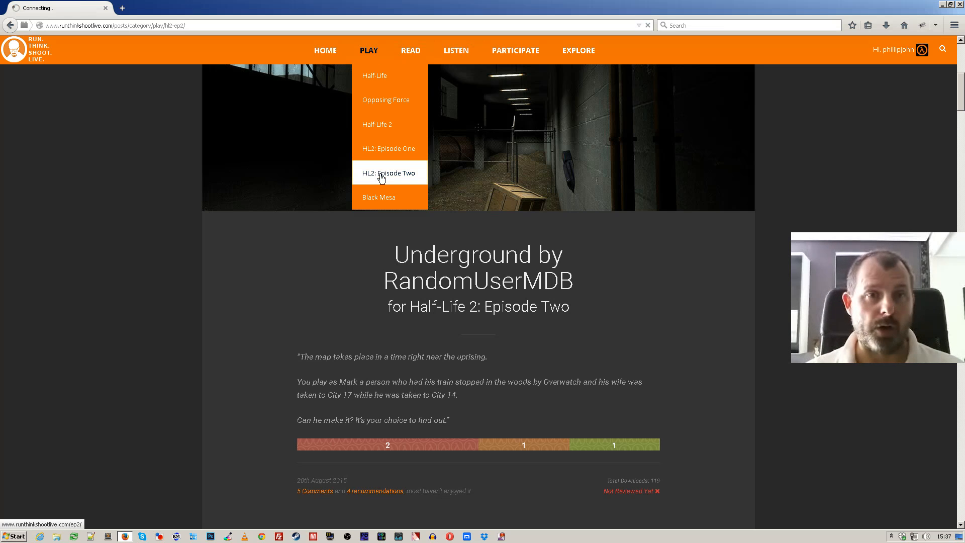
left_click(385, 172)
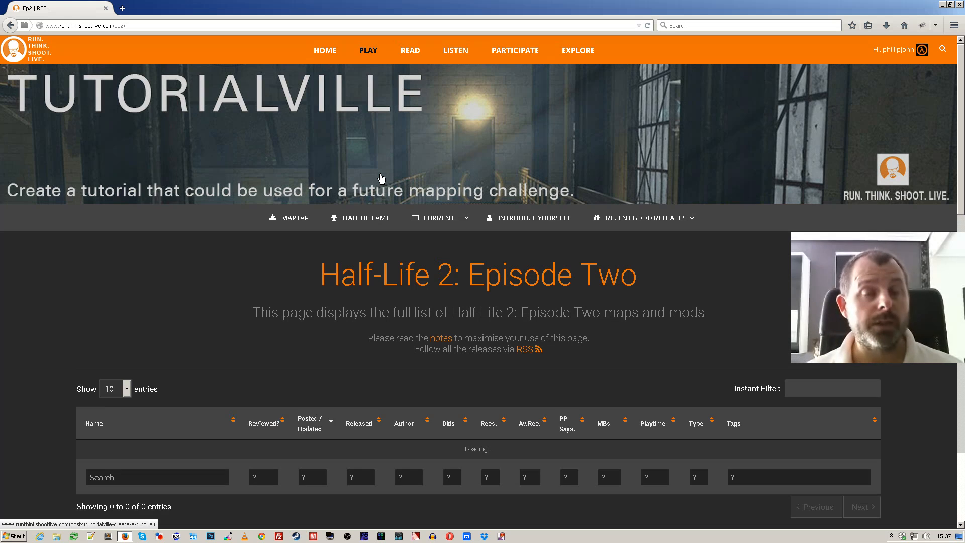
left_click(368, 50)
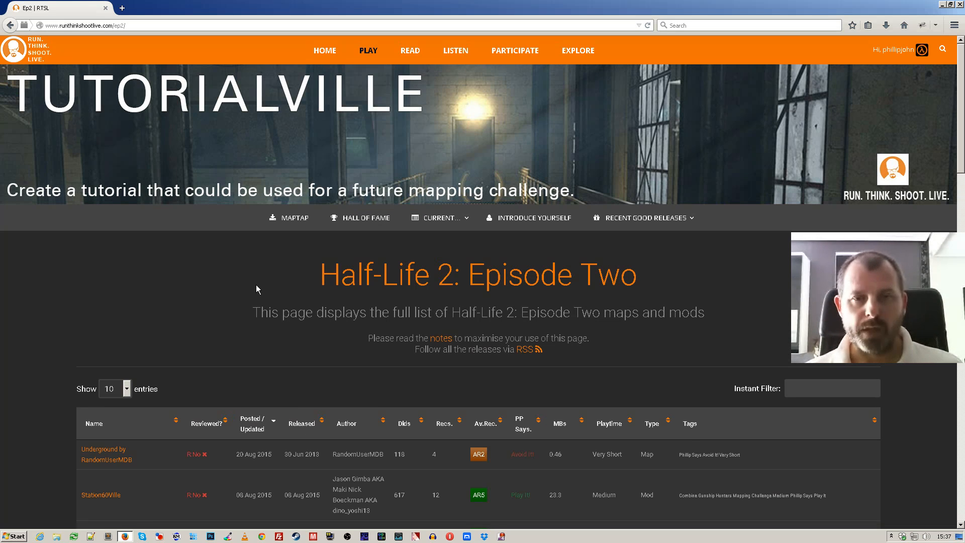
scroll("down", 3)
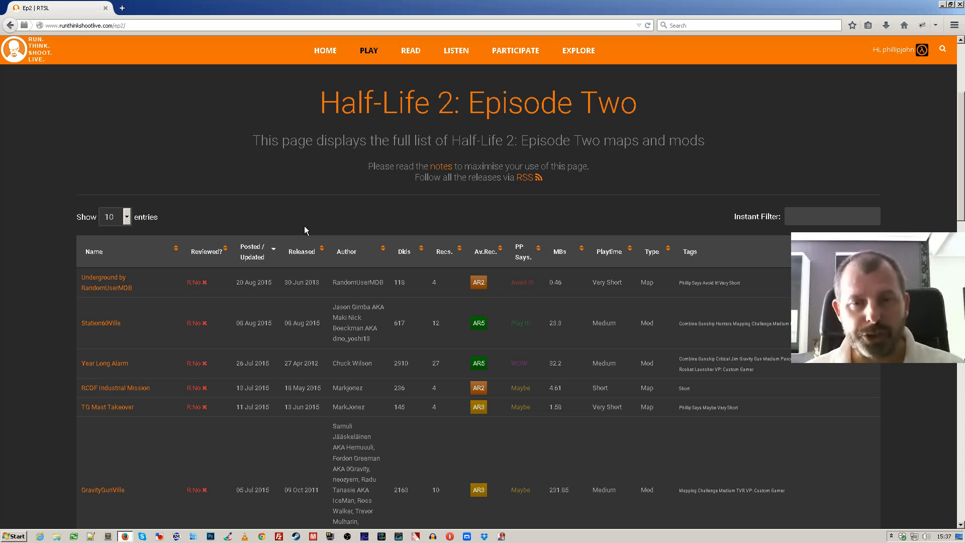
mouse_move(405, 257)
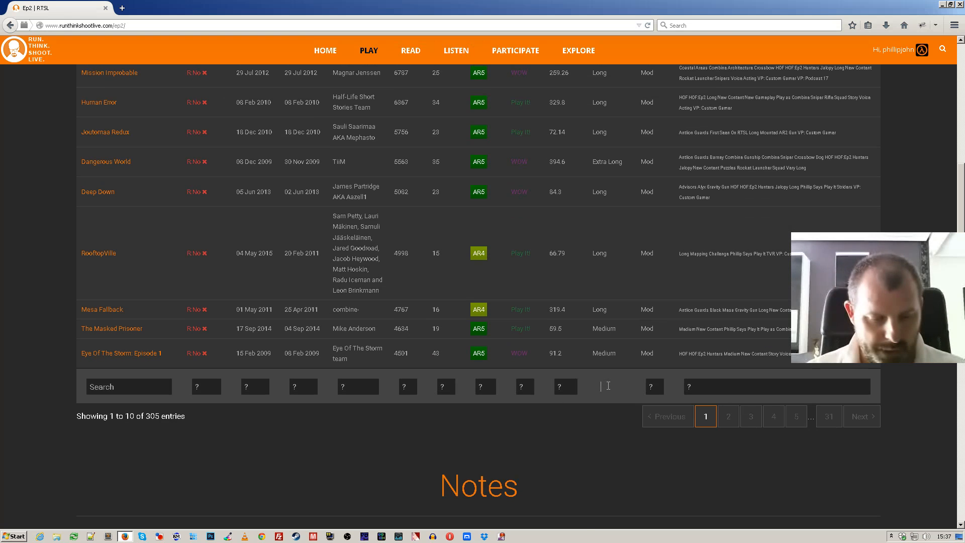
Filter the table by Playtime 'medium', then 'very short' for 24 entries sorted by Posted/Updated
type("edium")
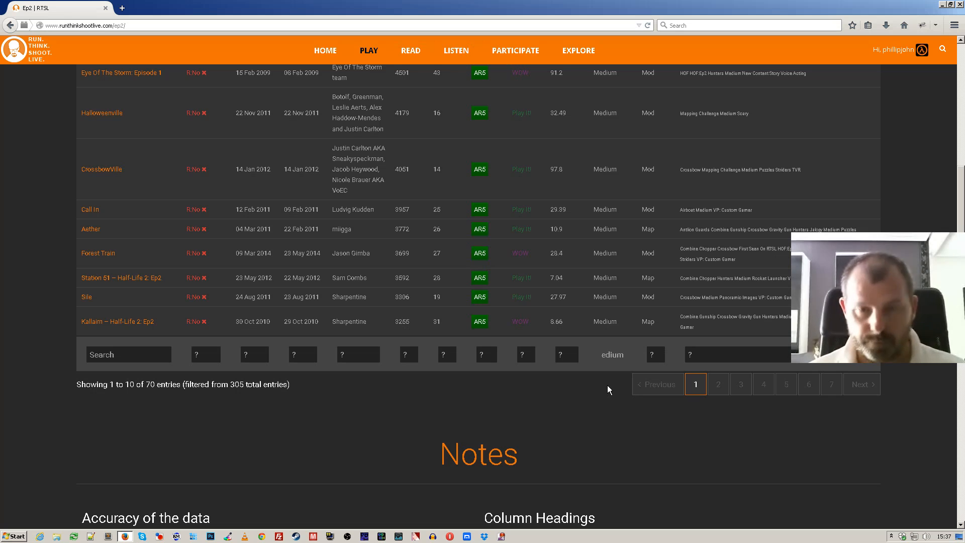
scroll("up", 3)
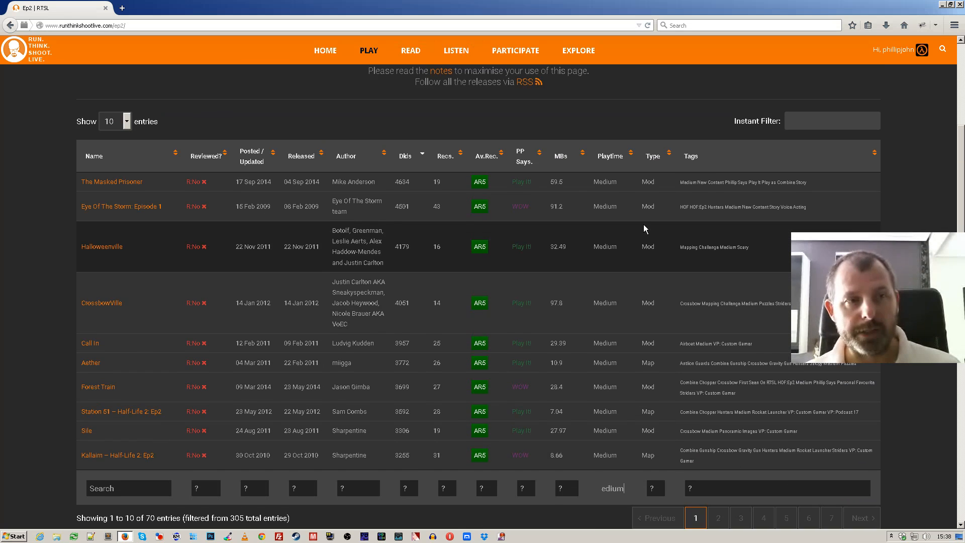
scroll("down", 3)
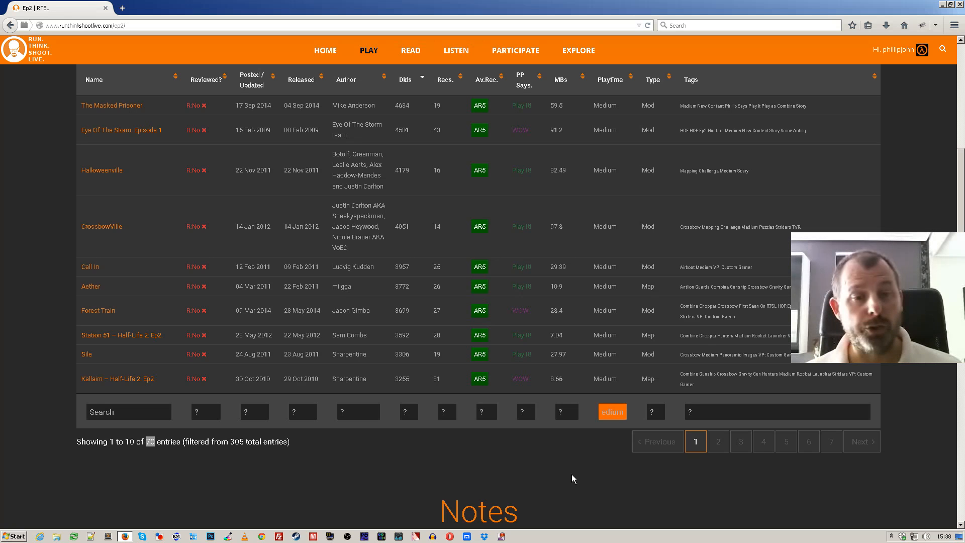
mouse_move(675, 150)
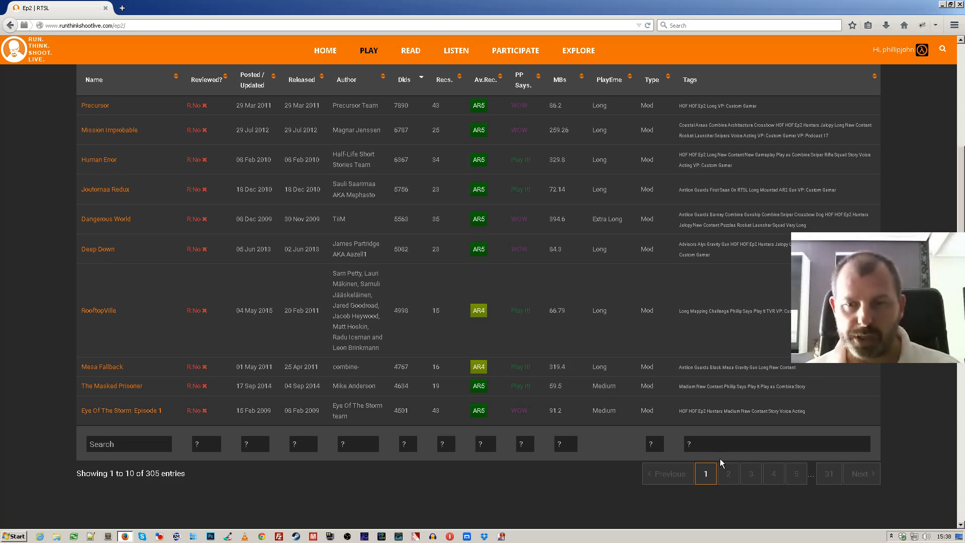
type("very short")
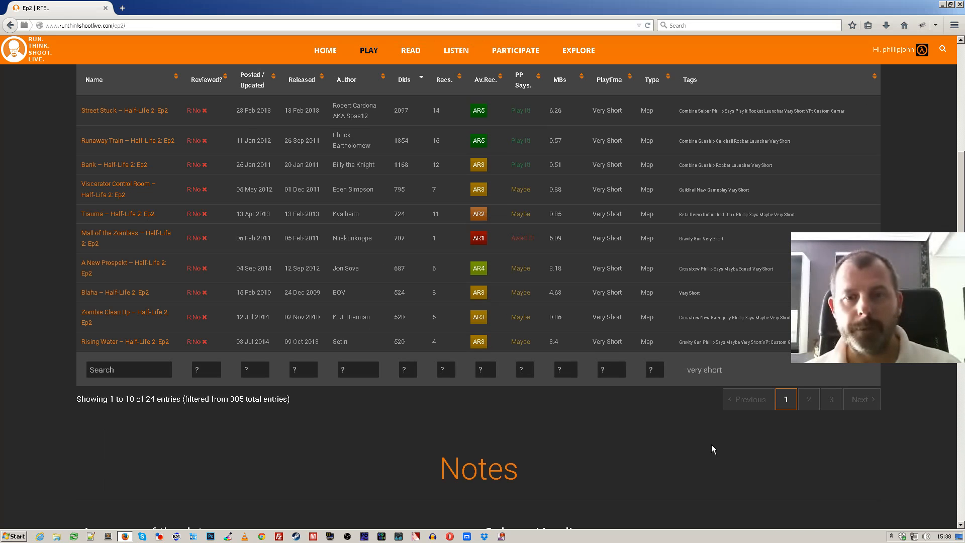
scroll("up", 3)
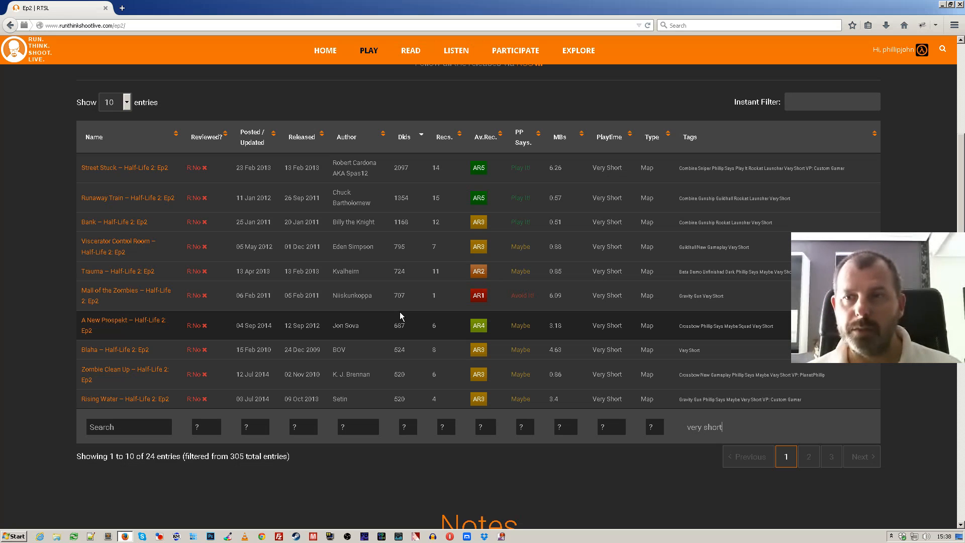
mouse_move(238, 158)
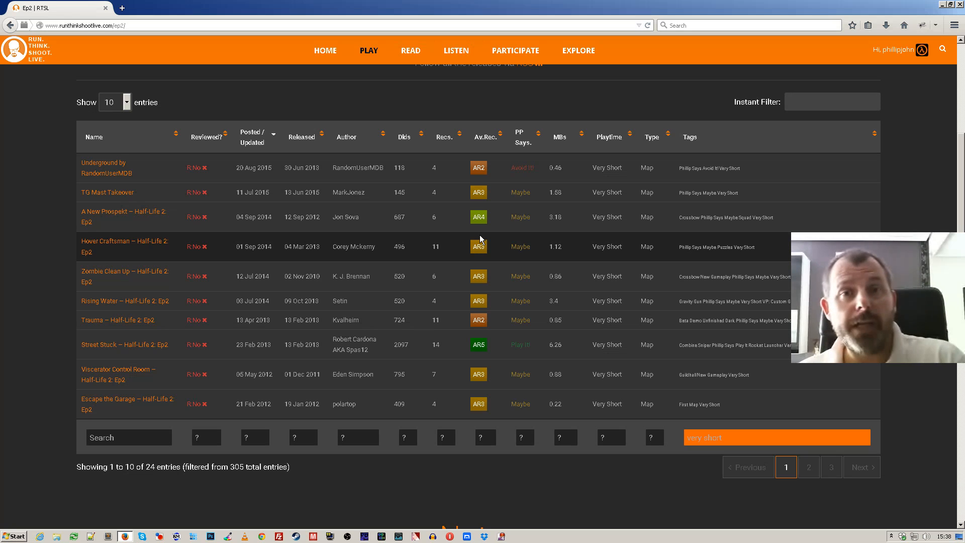
mouse_move(587, 59)
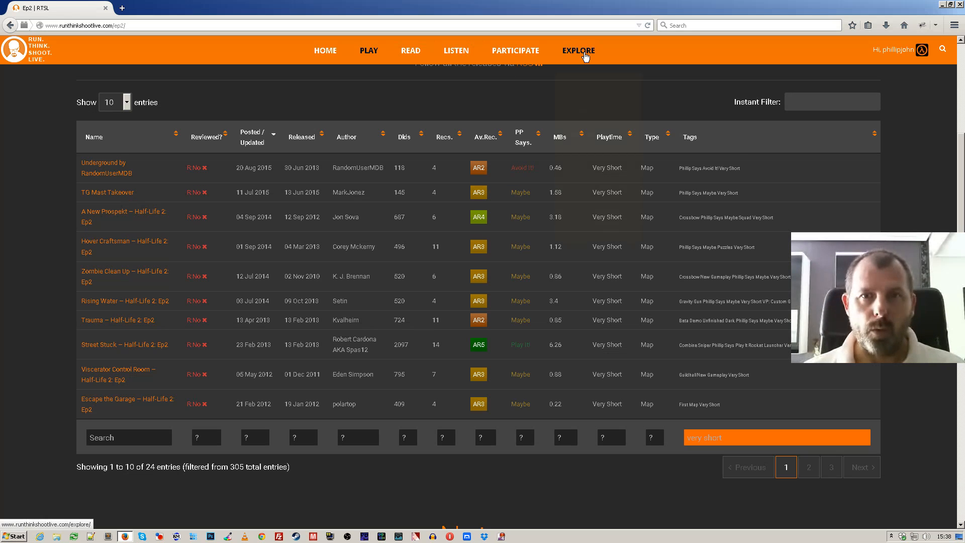
Return to the Tags page via EXPLORE and scroll its playtime, enemies and special-features groups
left_click(578, 50)
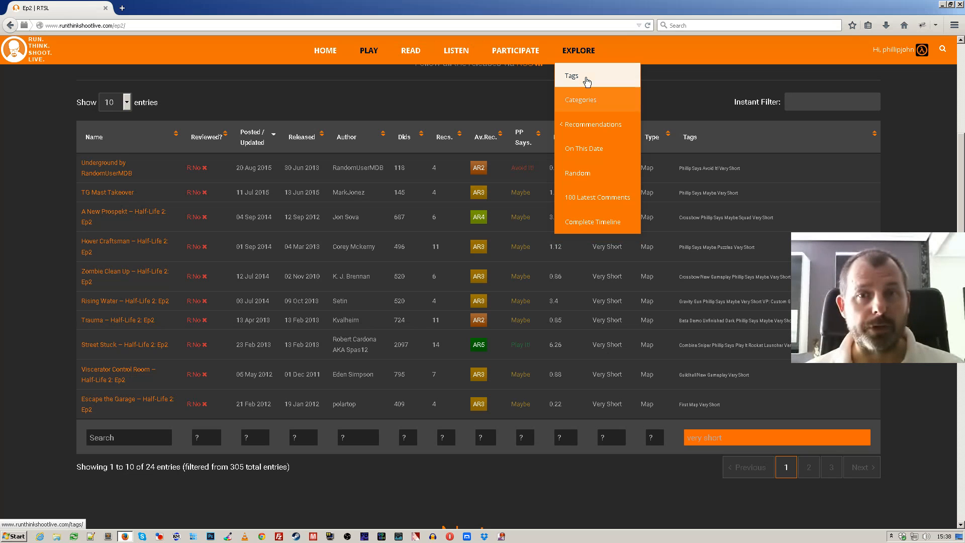
left_click(572, 75)
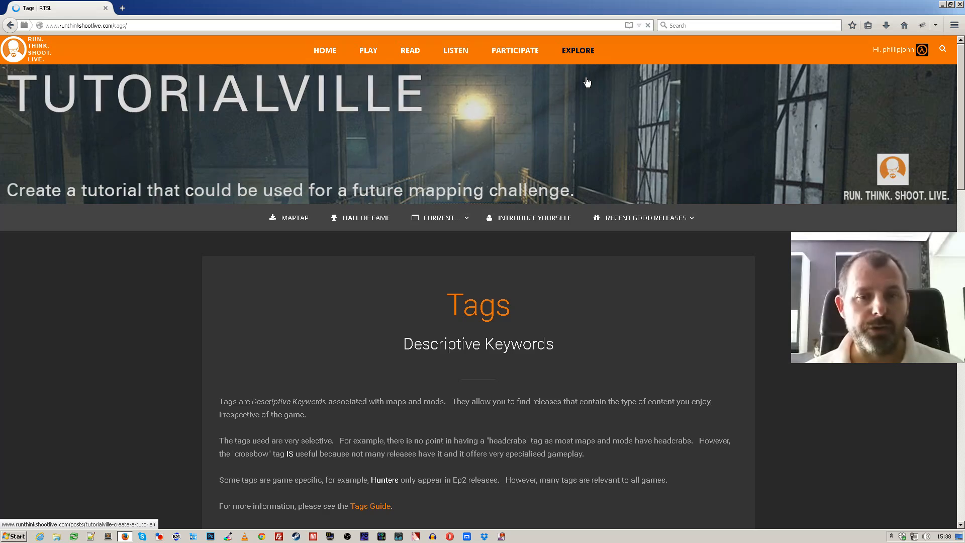
scroll("down", 3)
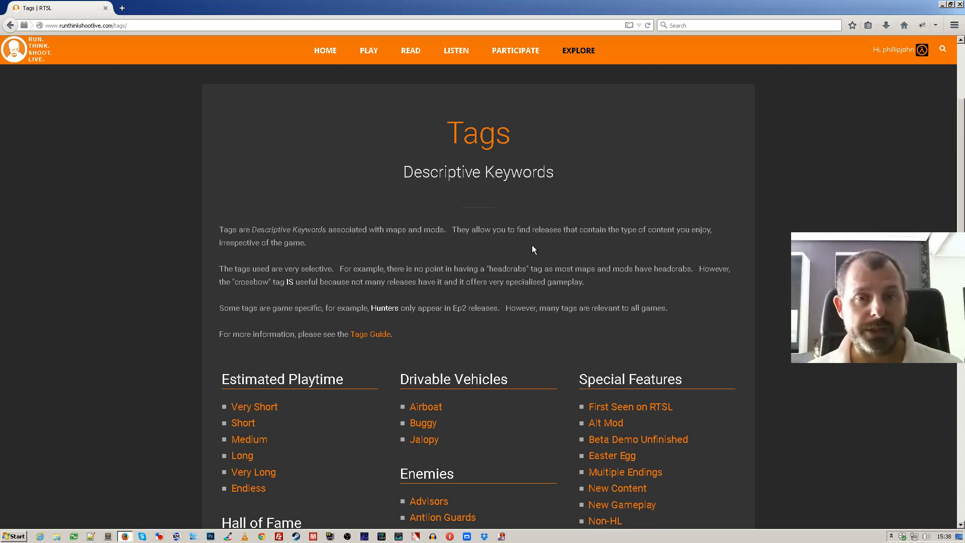
scroll("down", 3)
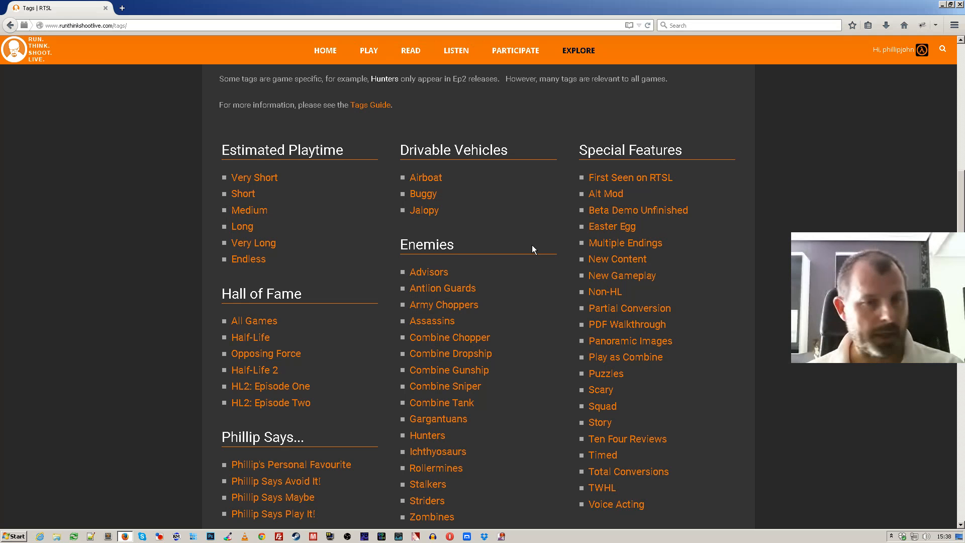
scroll("down", 3)
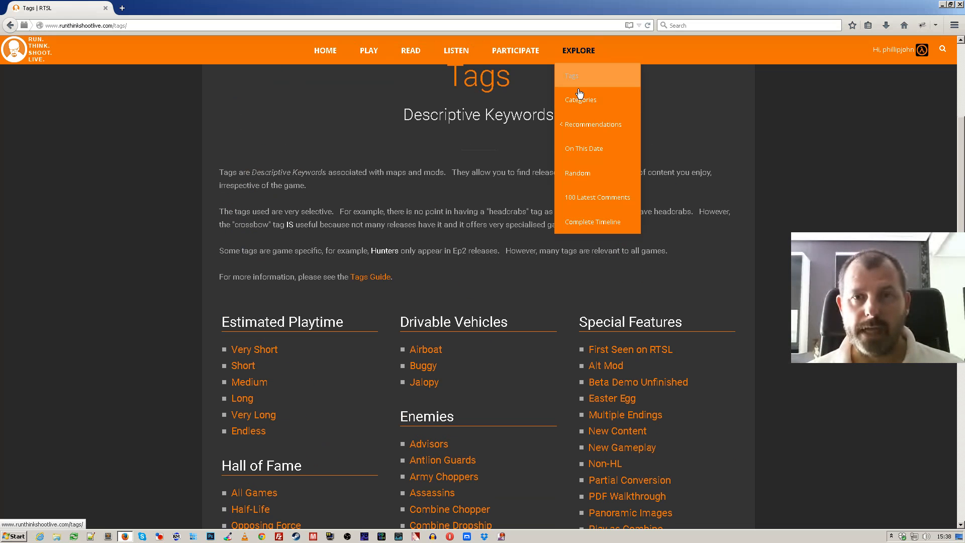
Go to the Categories page and scroll to the Play, Listen and Read category lists
left_click(581, 99)
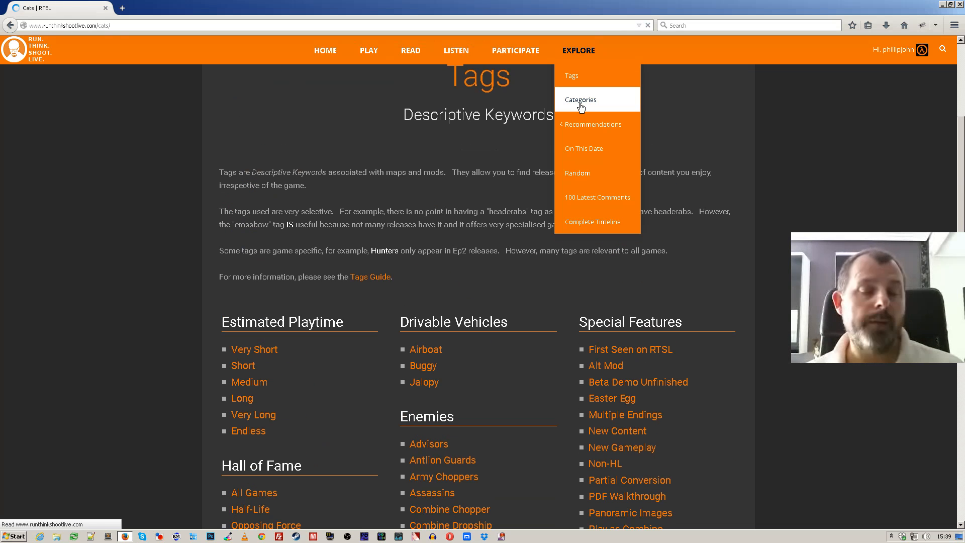
left_click(580, 99)
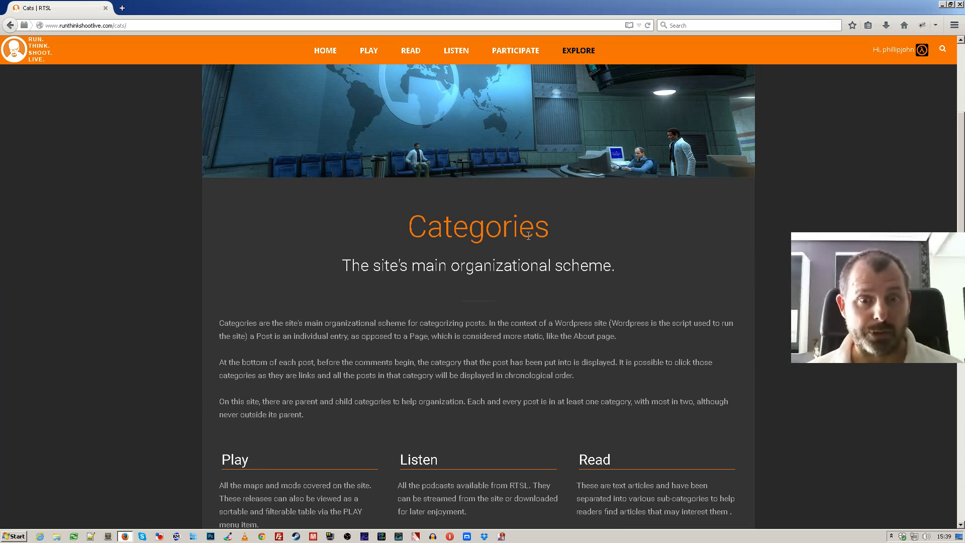
scroll("down", 3)
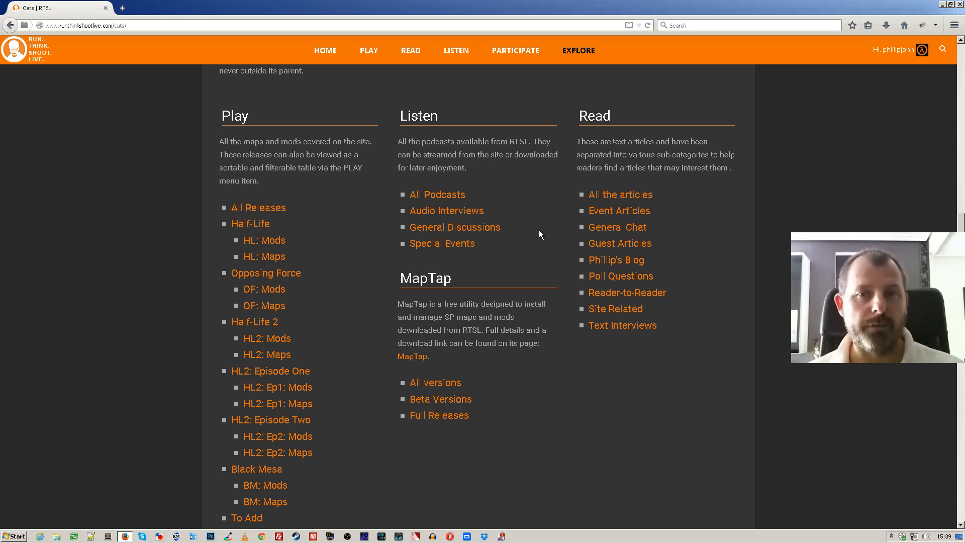
mouse_move(620, 276)
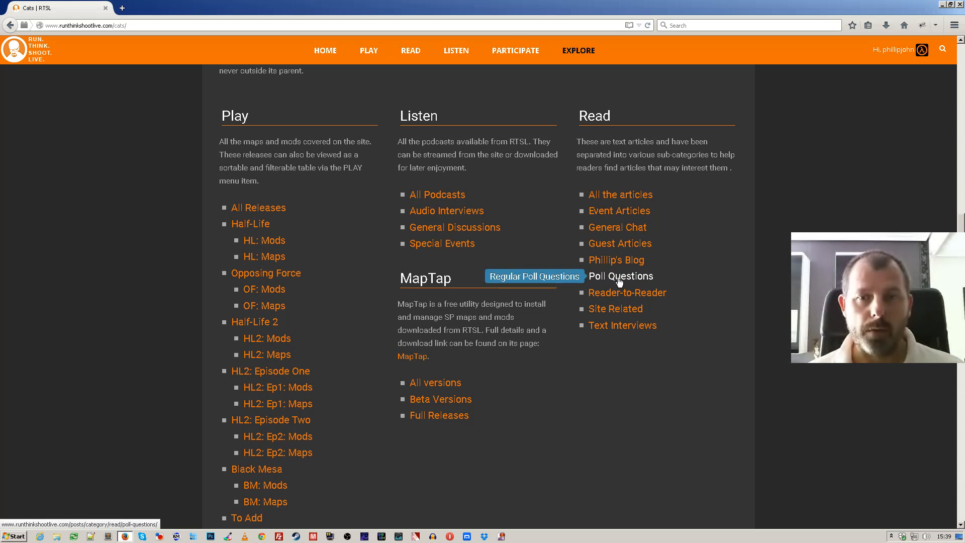
Open Poll Questions under Read and scroll through Poll Question 318 about firing a real gun
left_click(621, 276)
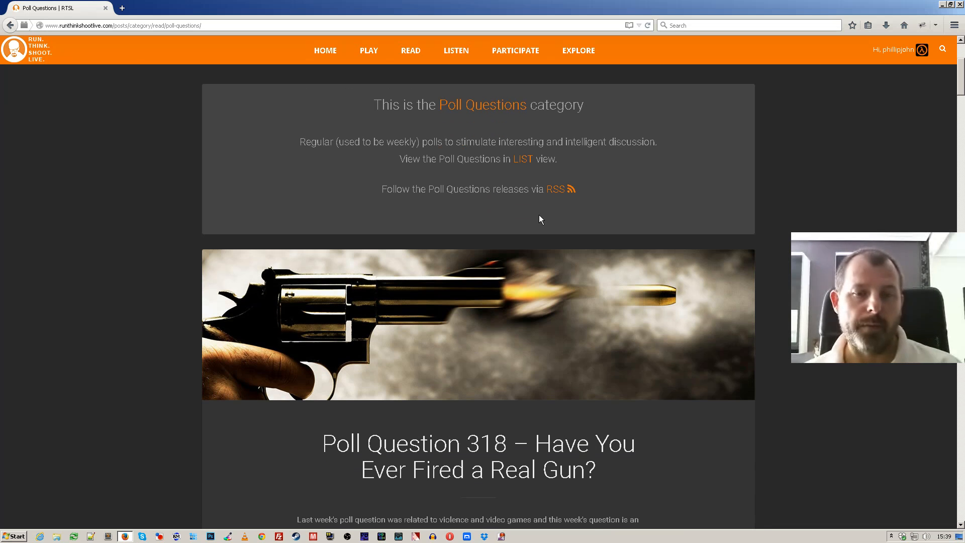
scroll("down", 3)
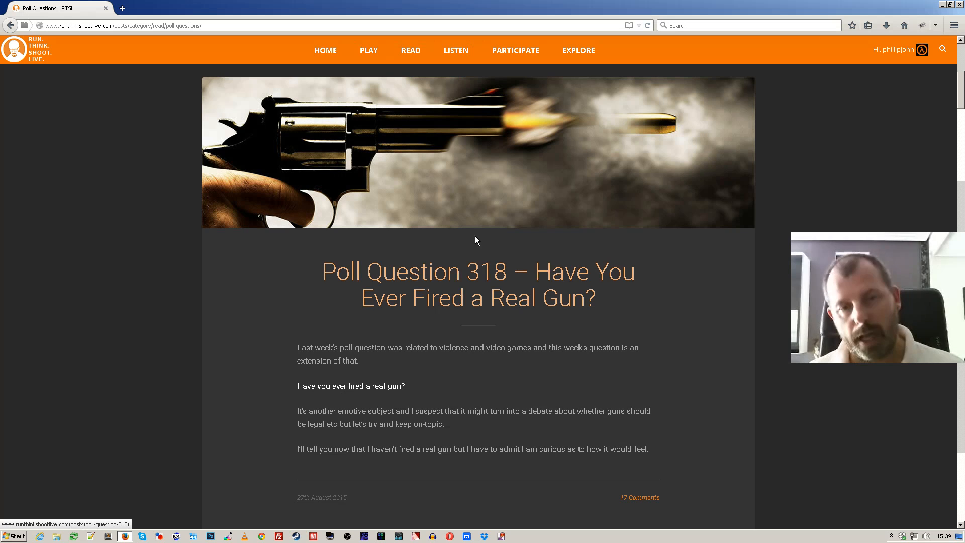
mouse_move(403, 362)
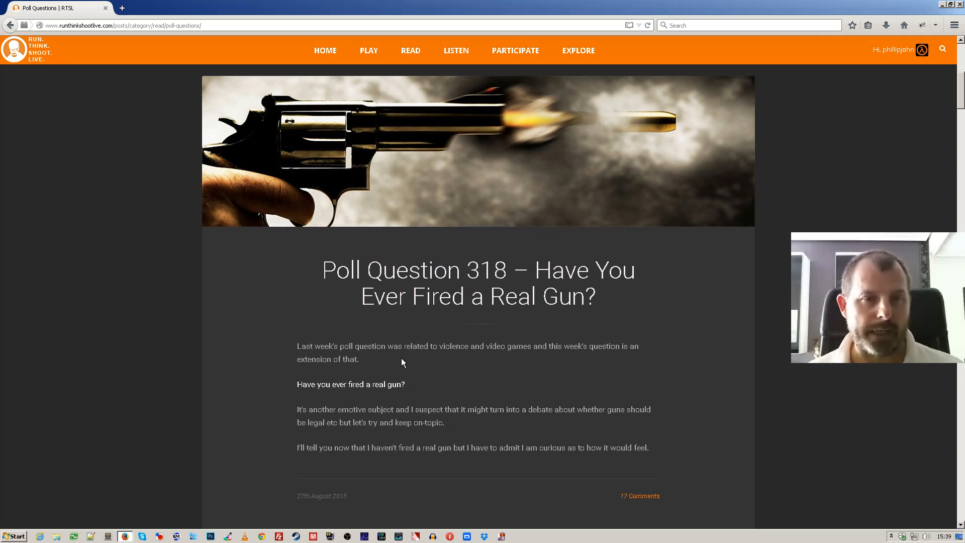
scroll("down", 3)
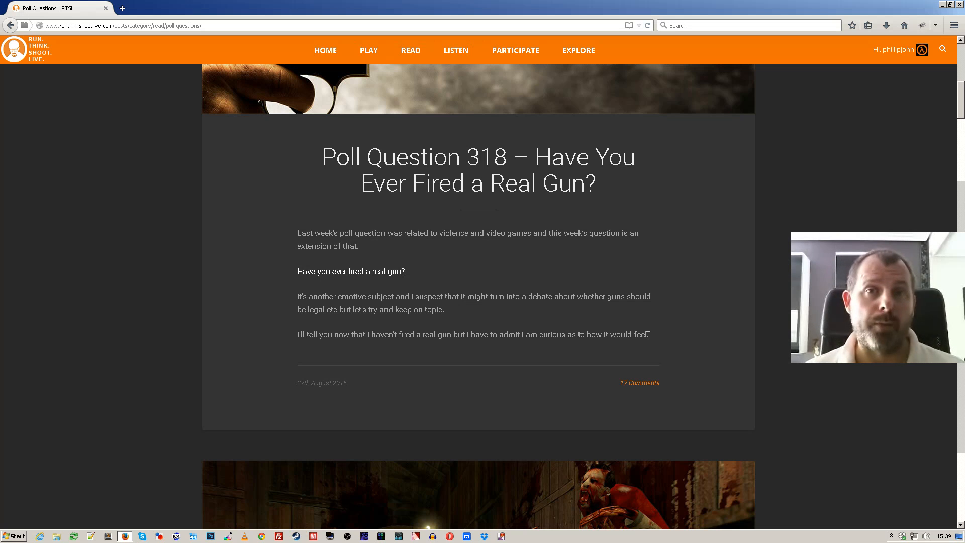
mouse_move(541, 317)
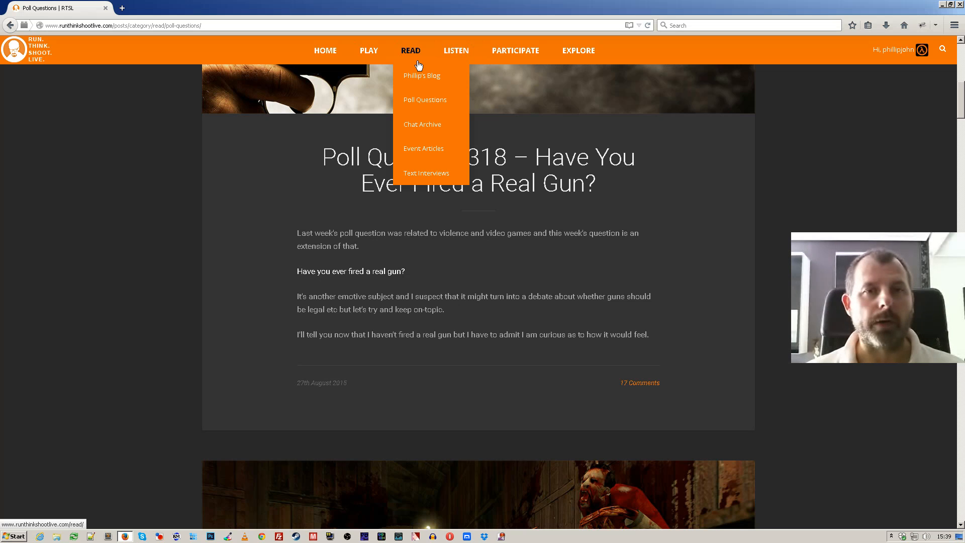
mouse_move(424, 103)
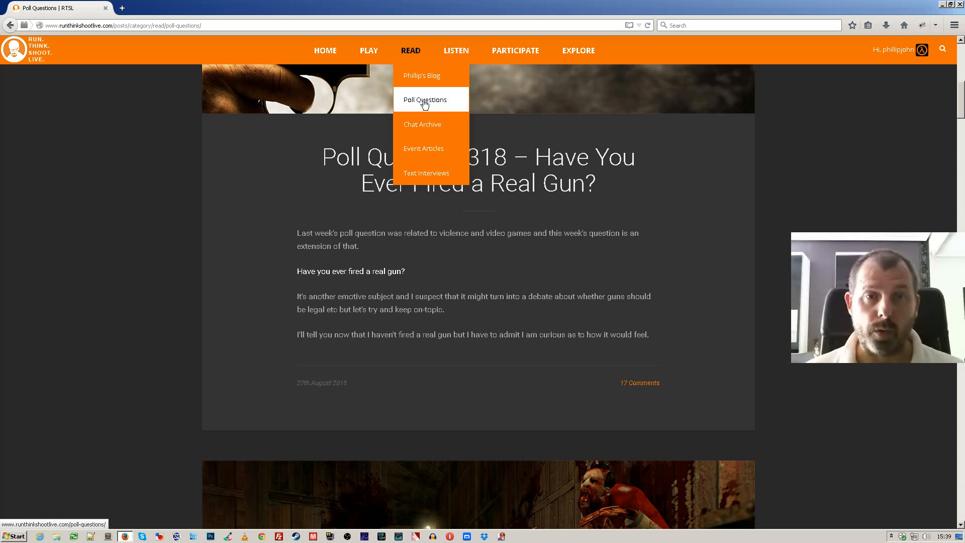
From READ open the Poll Questions listing, scroll it, and start a Ctrl+F find for the Quick Tip sentence
left_click(425, 99)
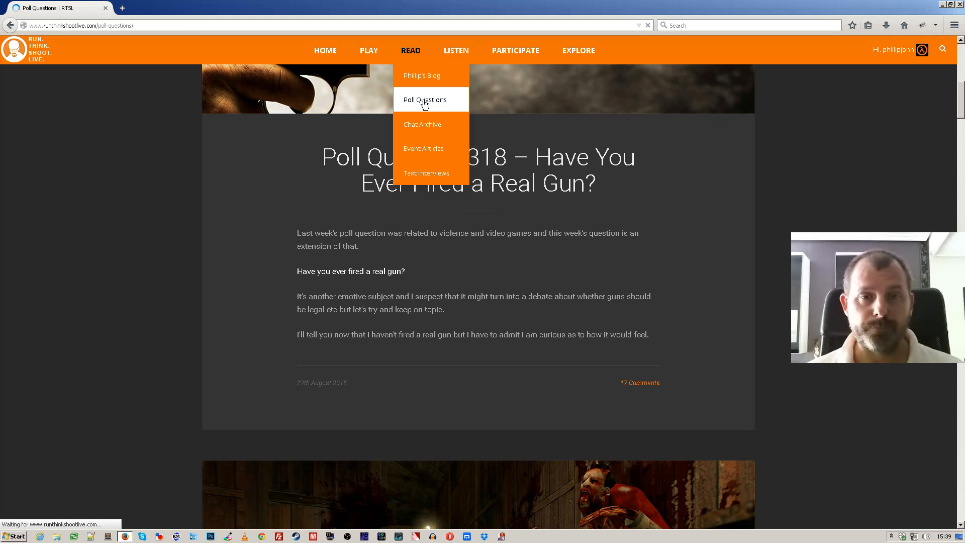
left_click(424, 99)
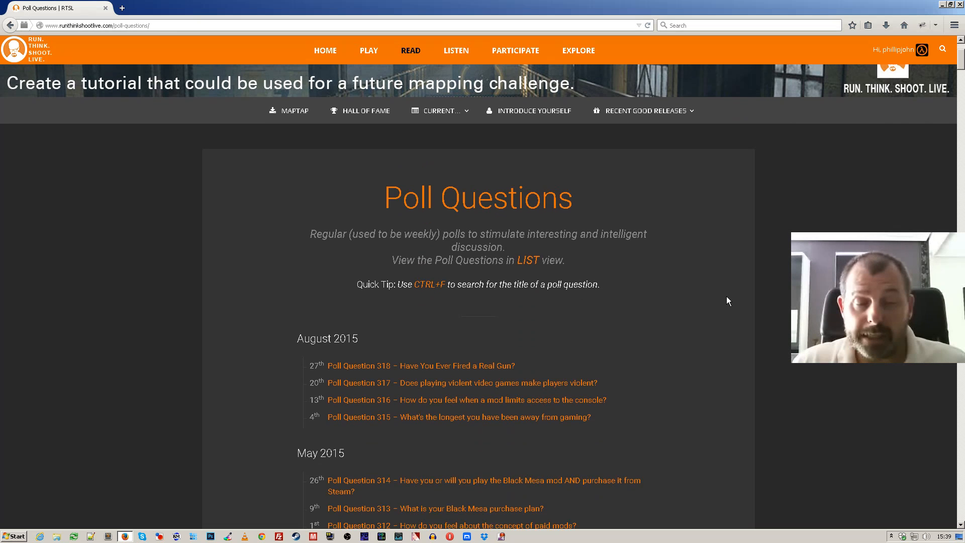
scroll("down", 3)
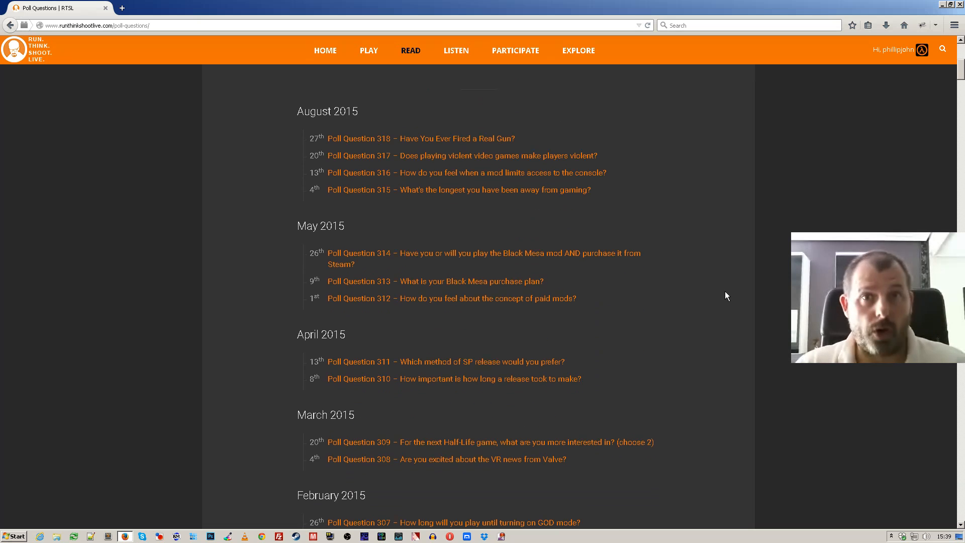
scroll("down", 3)
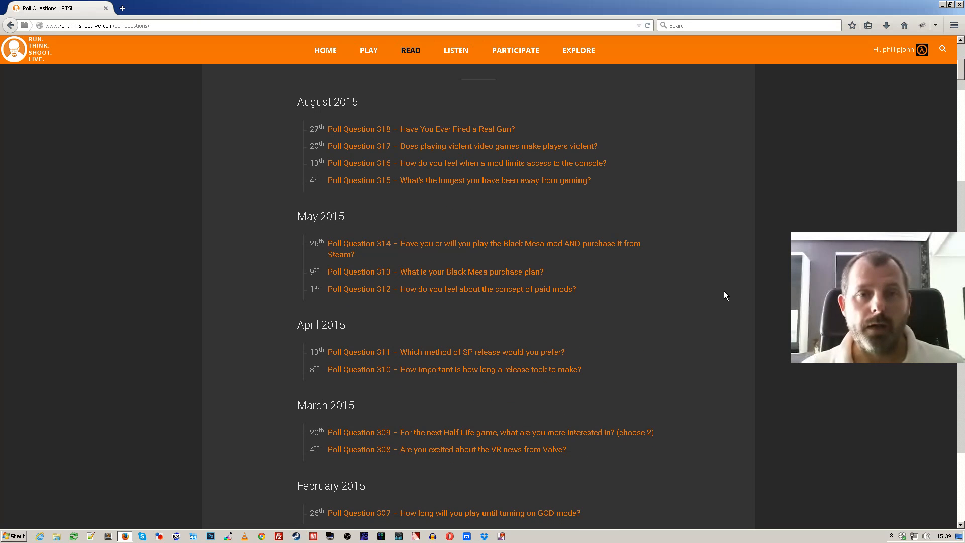
mouse_move(449, 101)
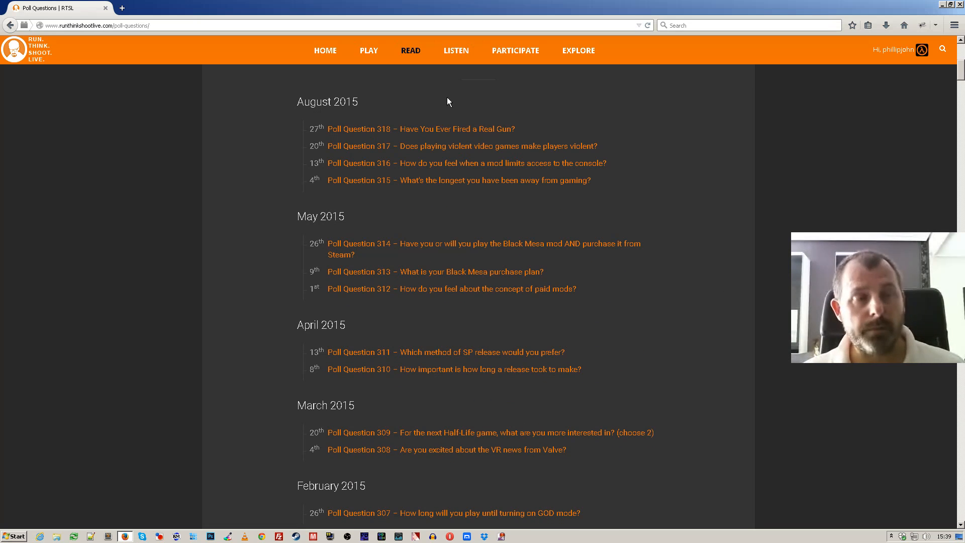
mouse_move(426, 119)
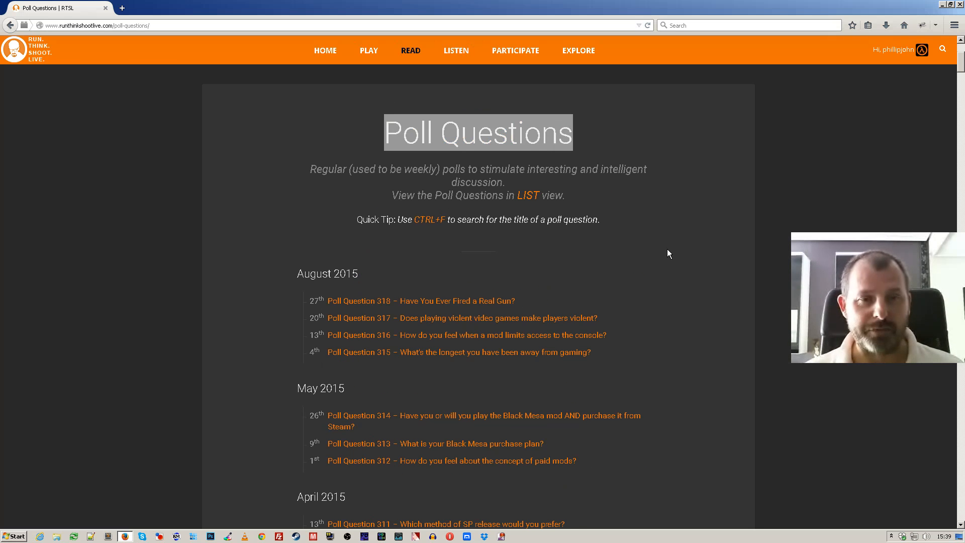
scroll("down", 3)
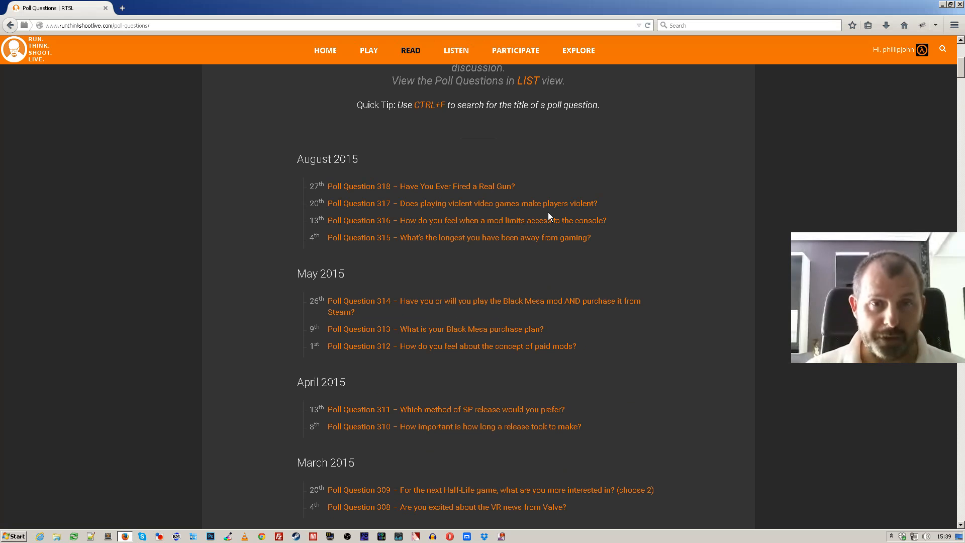
mouse_move(359, 112)
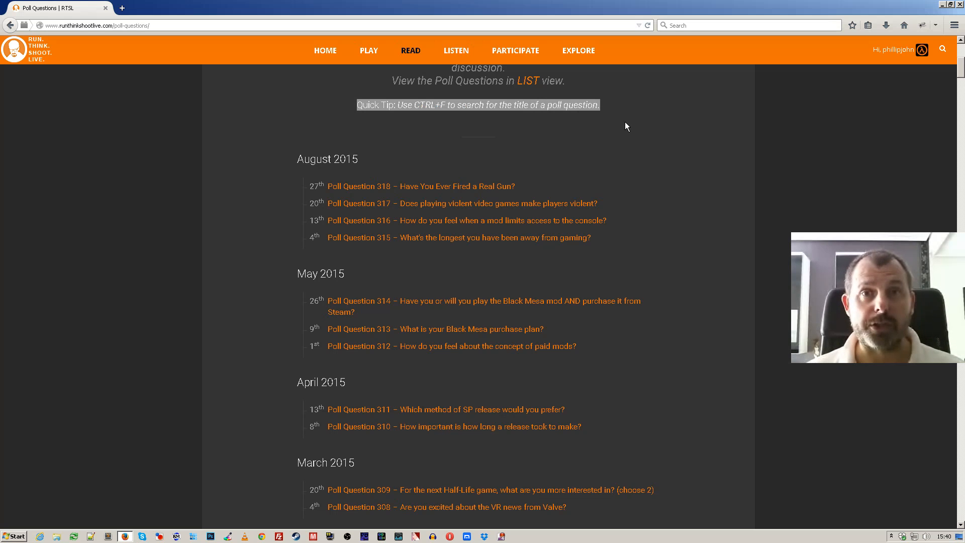
key("ctrl+f")
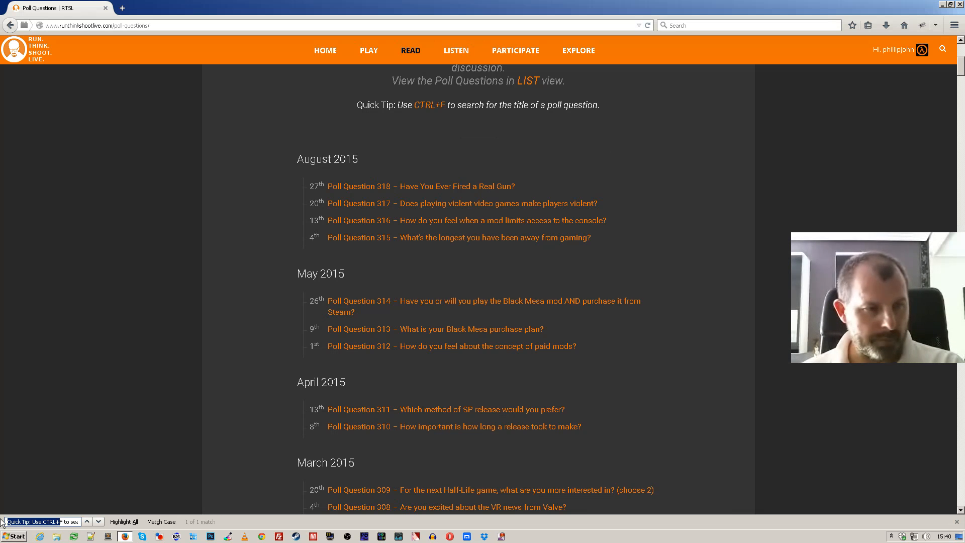
Find 'valve' (19 matches) and step to the next match, then find 'horror' with no result
type("stion")
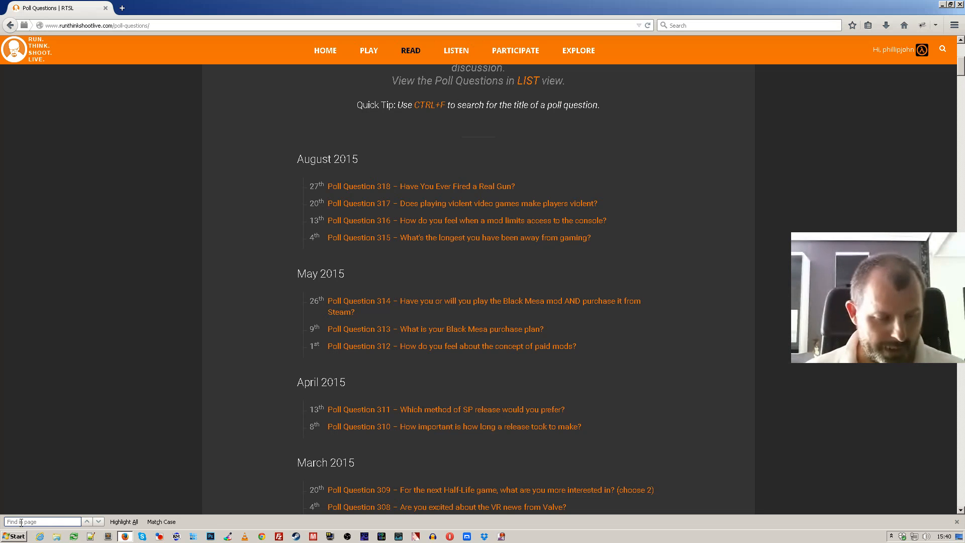
type("valve")
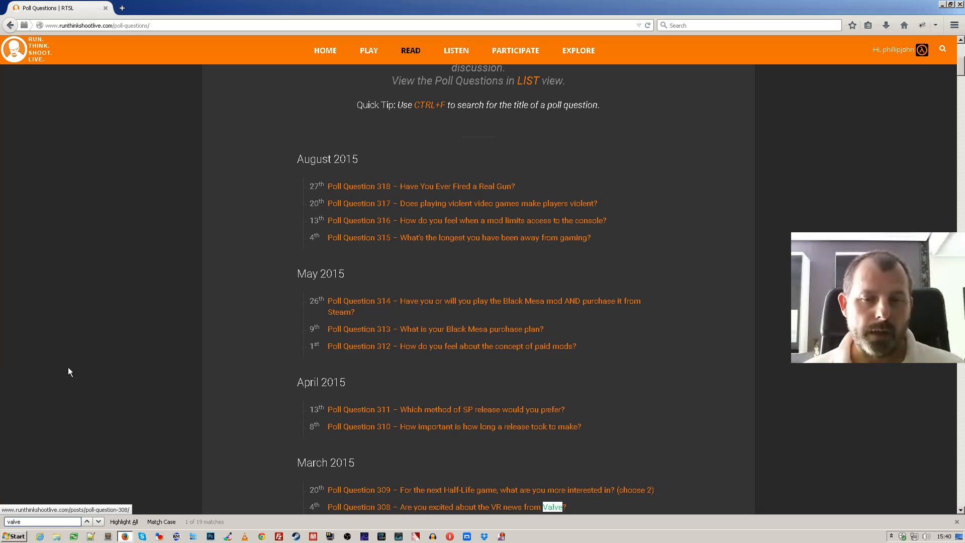
mouse_move(115, 370)
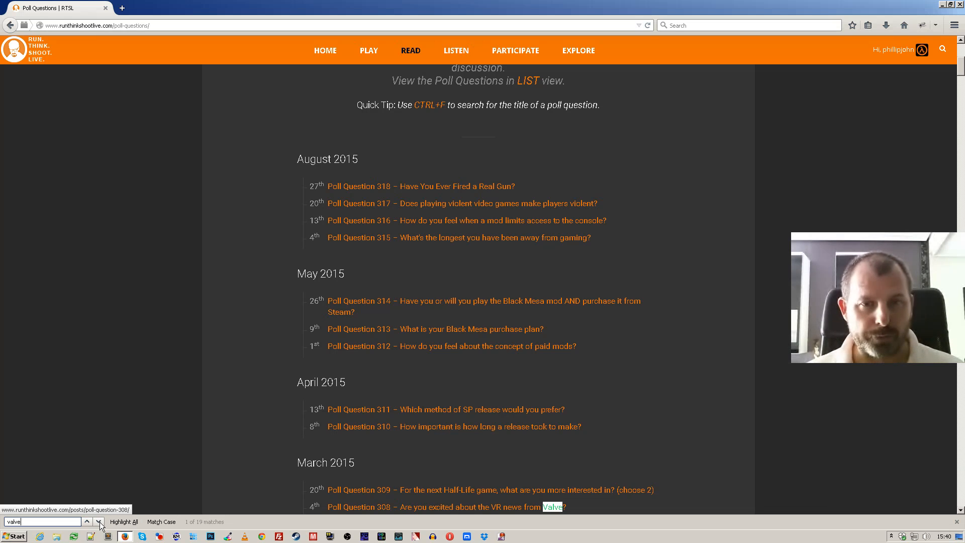
left_click(99, 521)
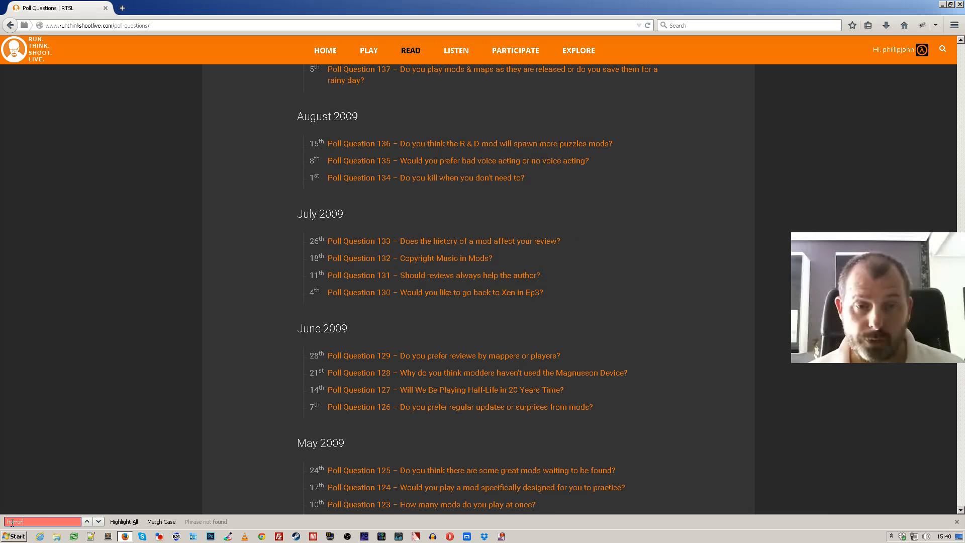
mouse_move(474, 424)
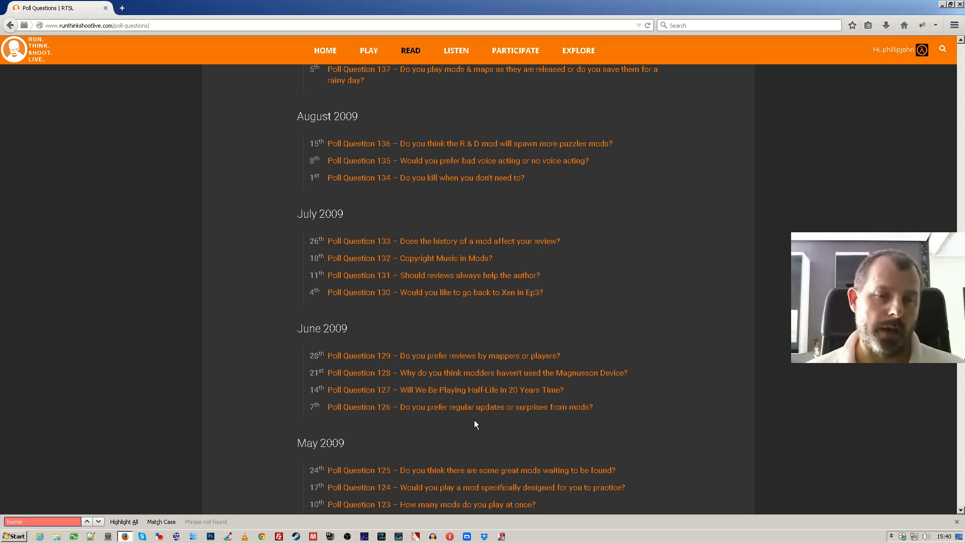
scroll("up", 3)
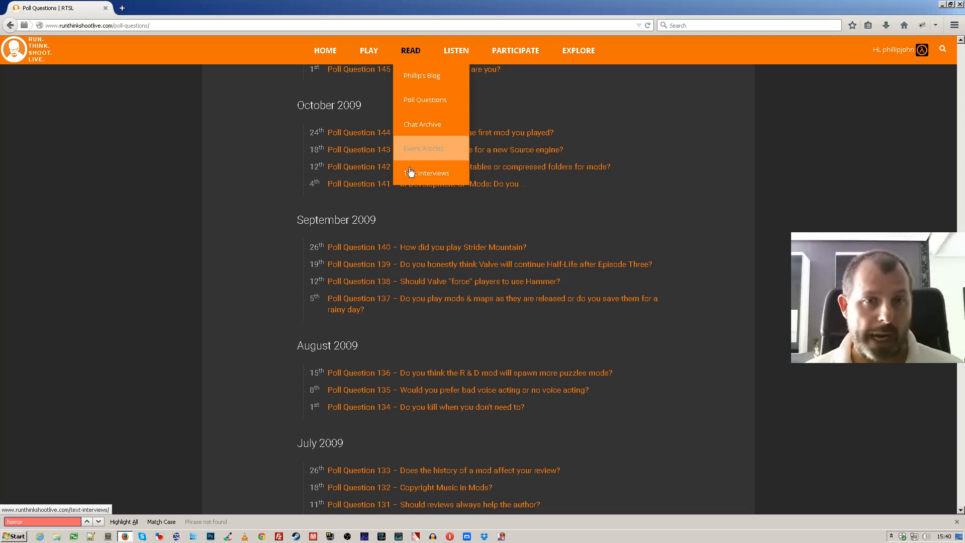
Browse the Text Interviews archive, from MrFlanker back to Magnar Jenssen
left_click(430, 172)
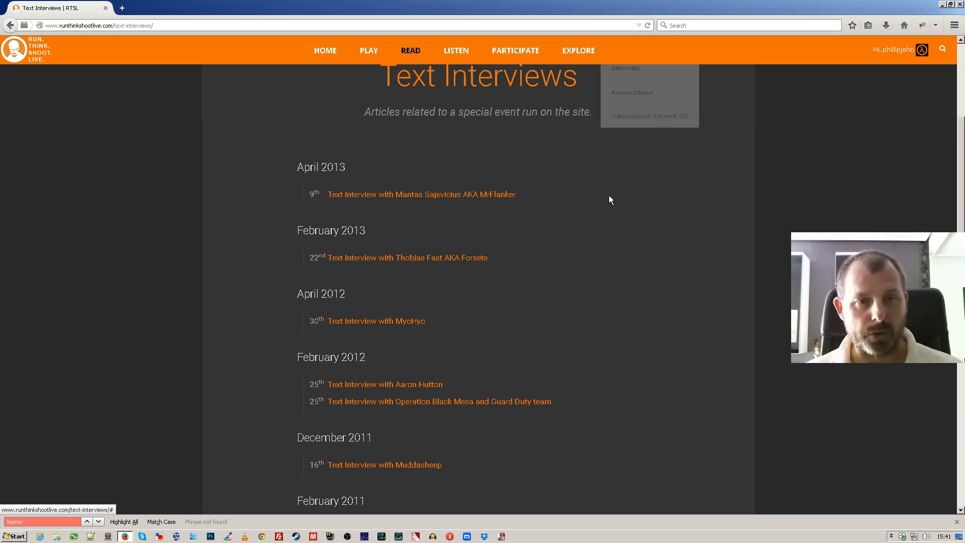
scroll("down", 3)
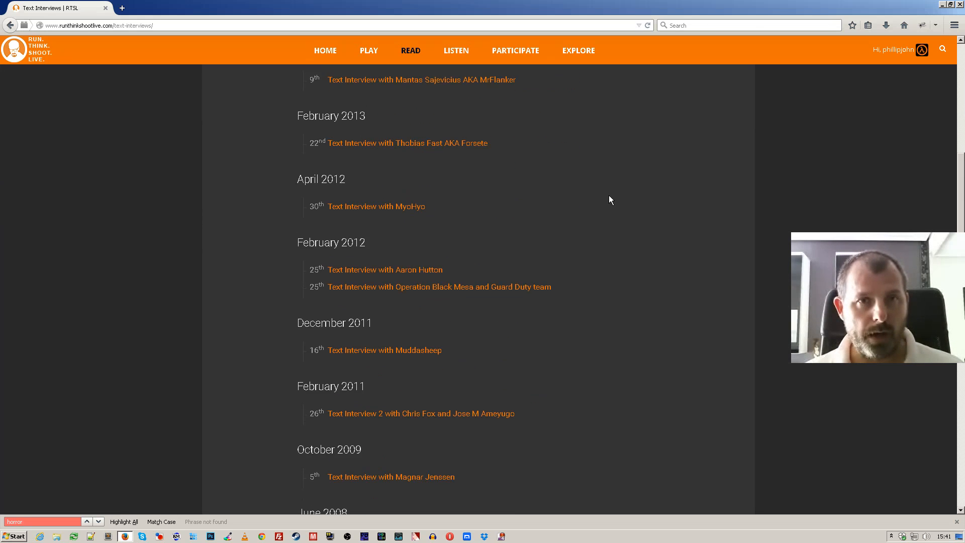
mouse_move(456, 51)
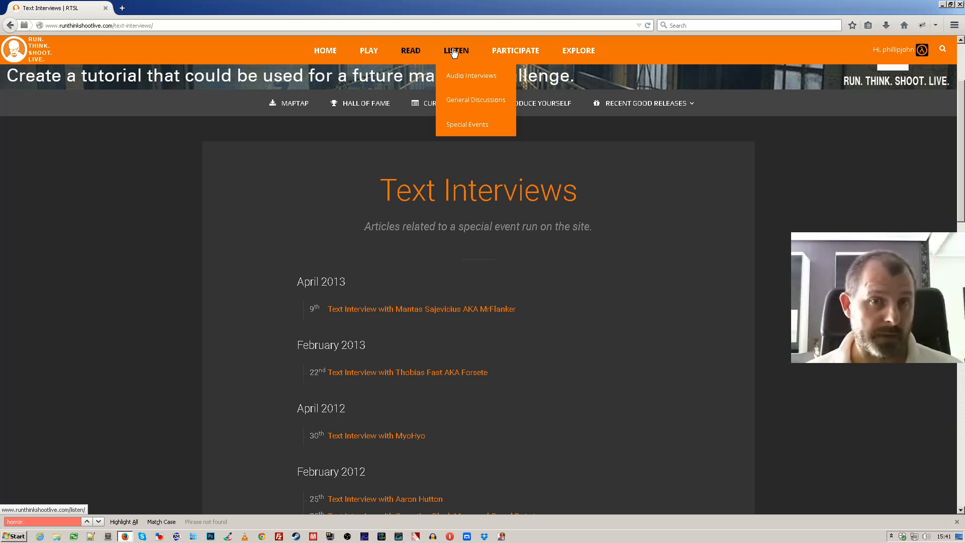
View the Audio Interviews archive from the LISTEN menu
left_click(471, 75)
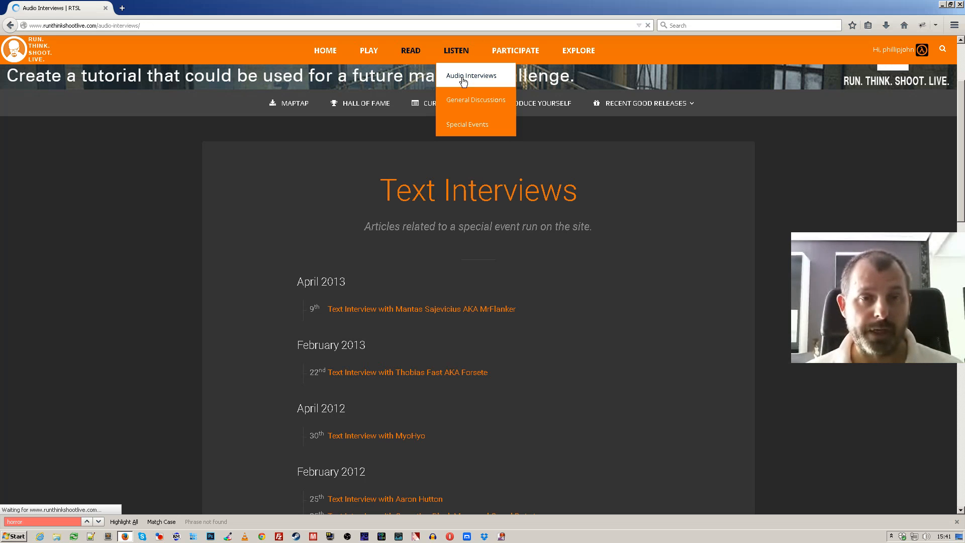
left_click(472, 75)
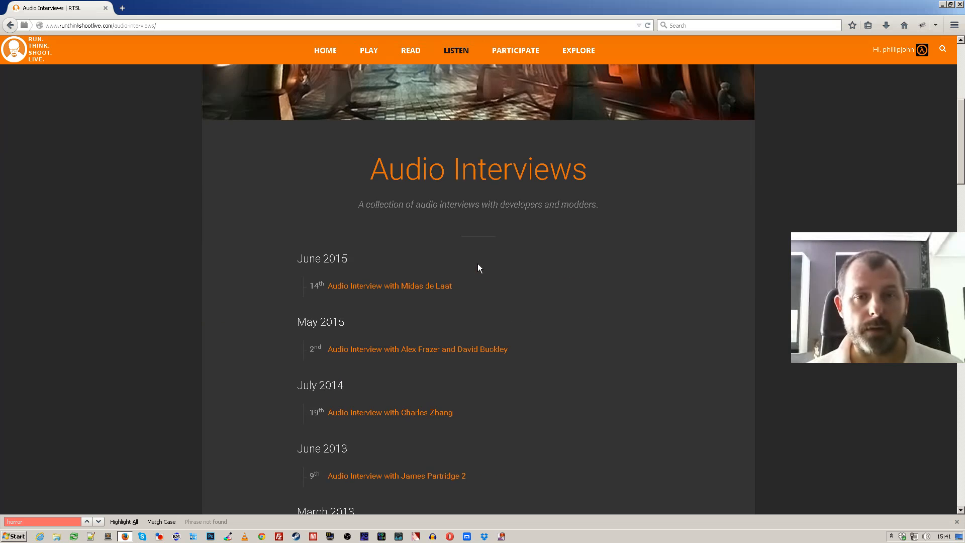
scroll("down", 3)
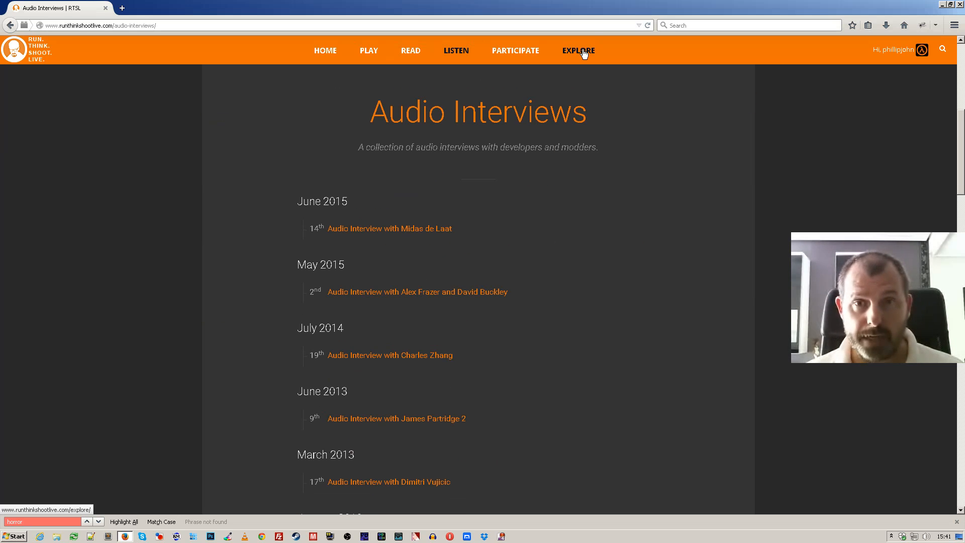
Reach the Audio Interviews category page through the Categories overview under Listen
left_click(581, 100)
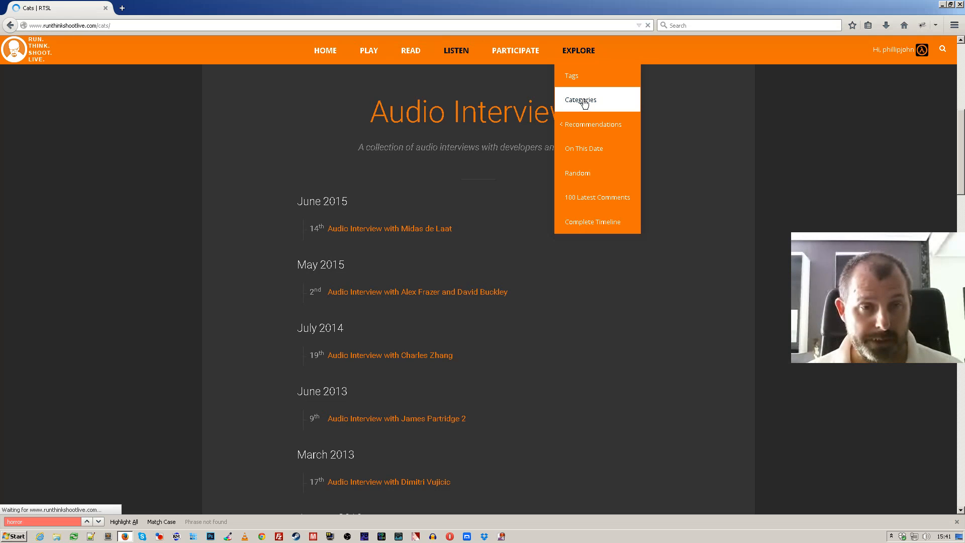
left_click(581, 99)
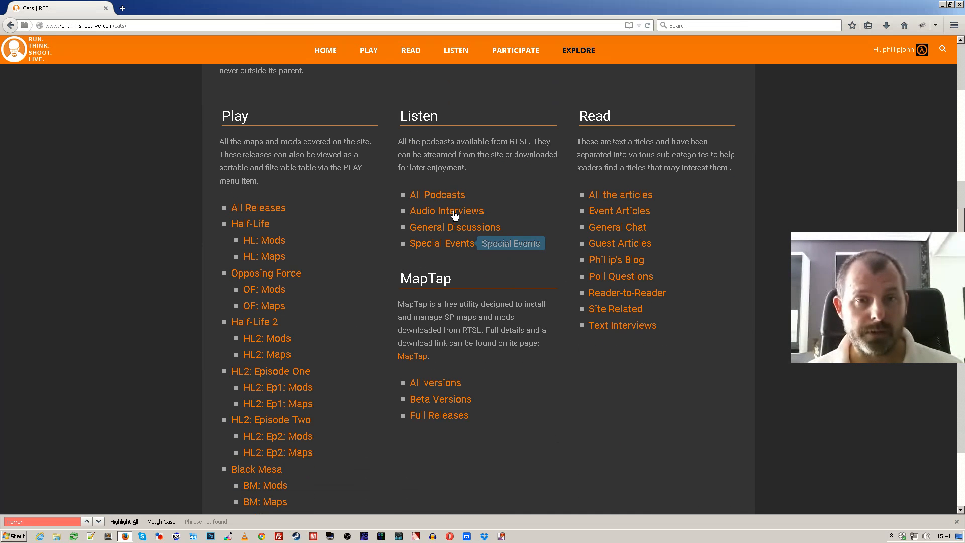
left_click(447, 210)
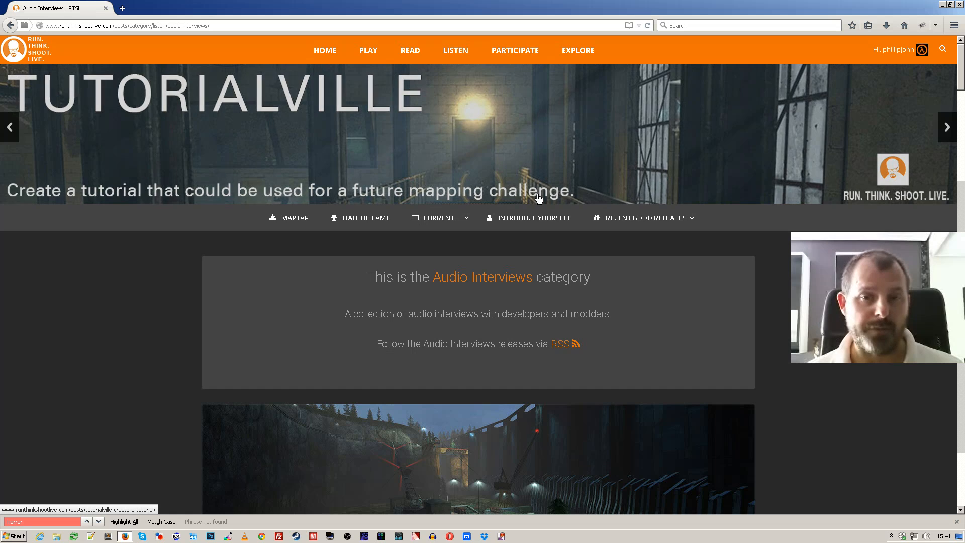
scroll("down", 3)
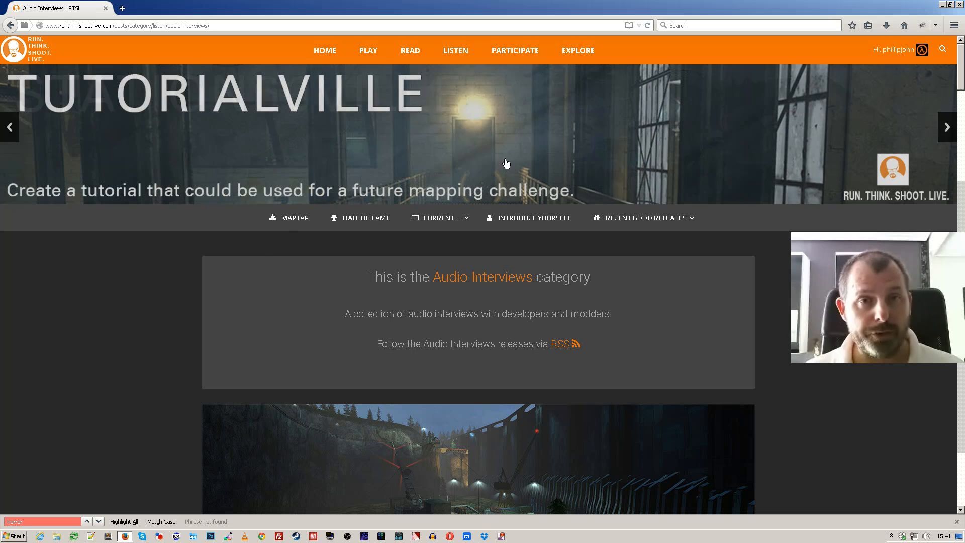
Return to the Poll Questions archive from the READ menu and look through it
left_click(419, 99)
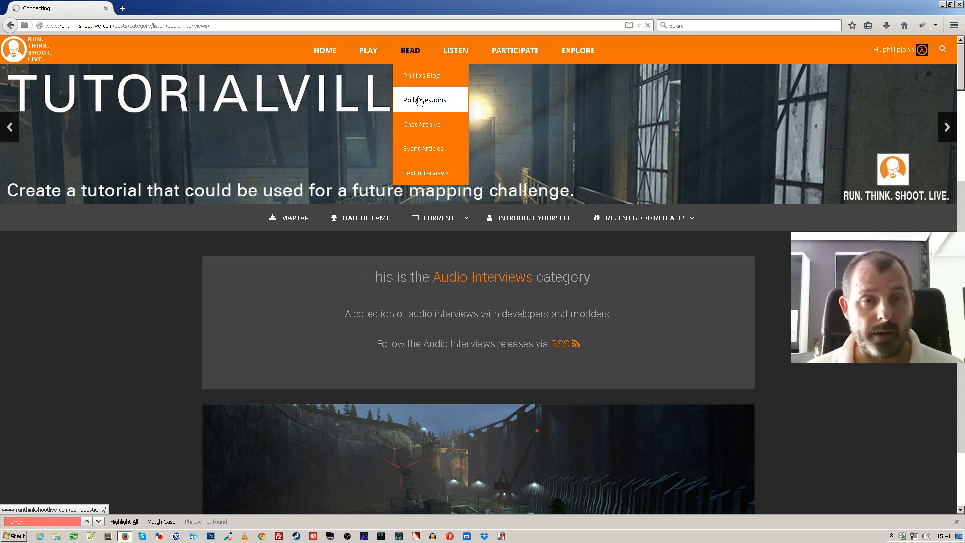
left_click(424, 99)
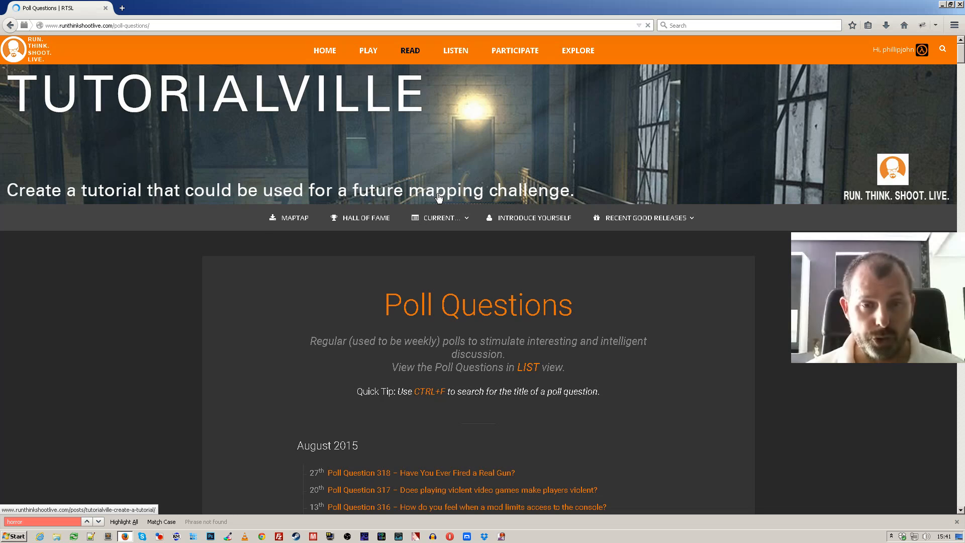
scroll("down", 3)
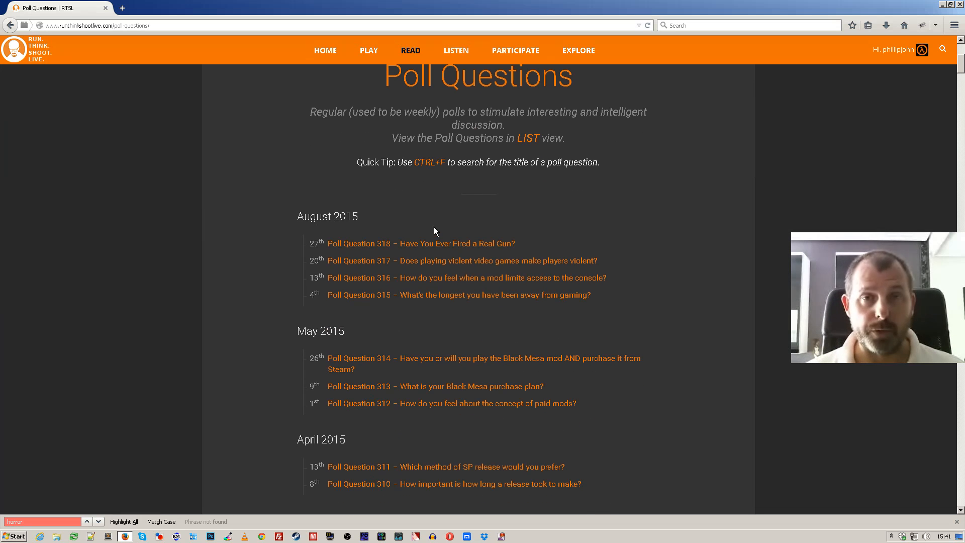
mouse_move(368, 55)
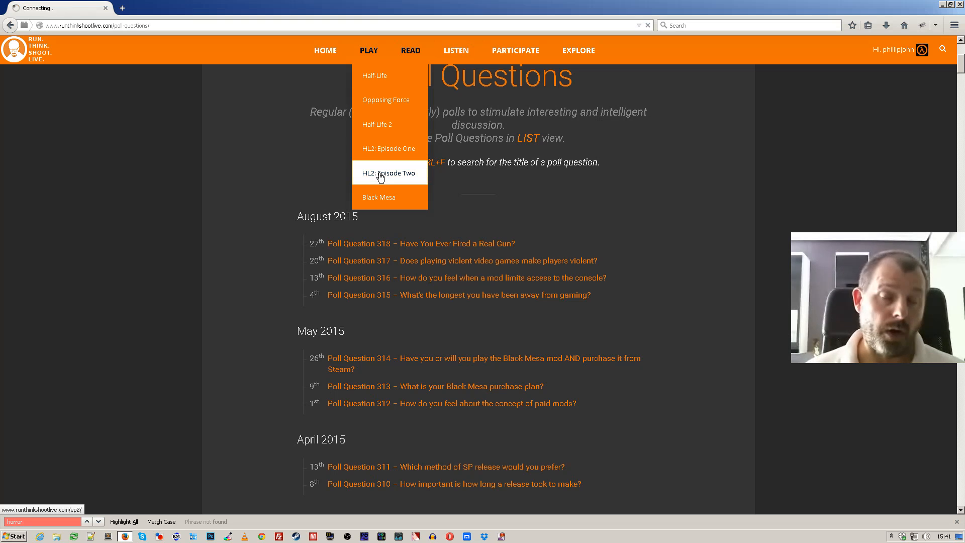
View the Half-Life 2: Episode Two maps and mods table
left_click(384, 172)
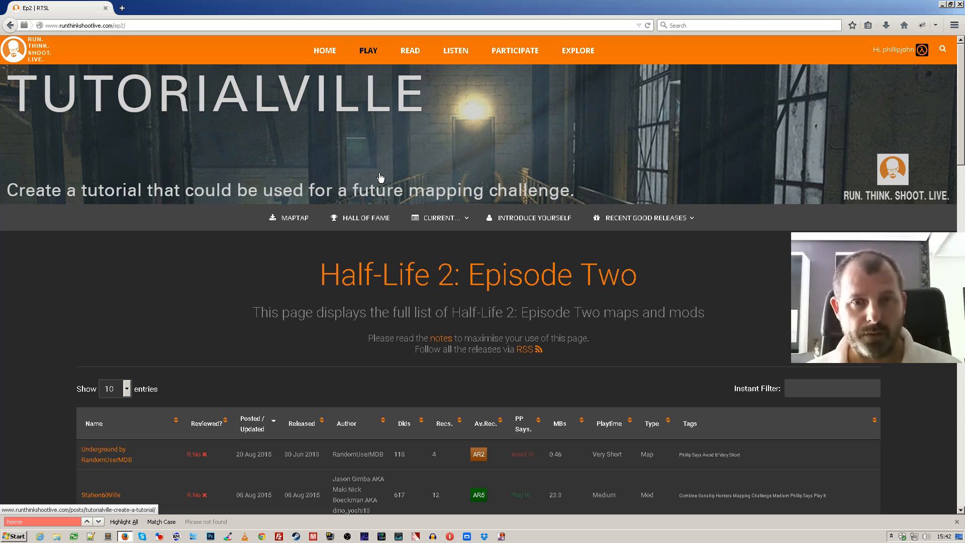
scroll("down", 3)
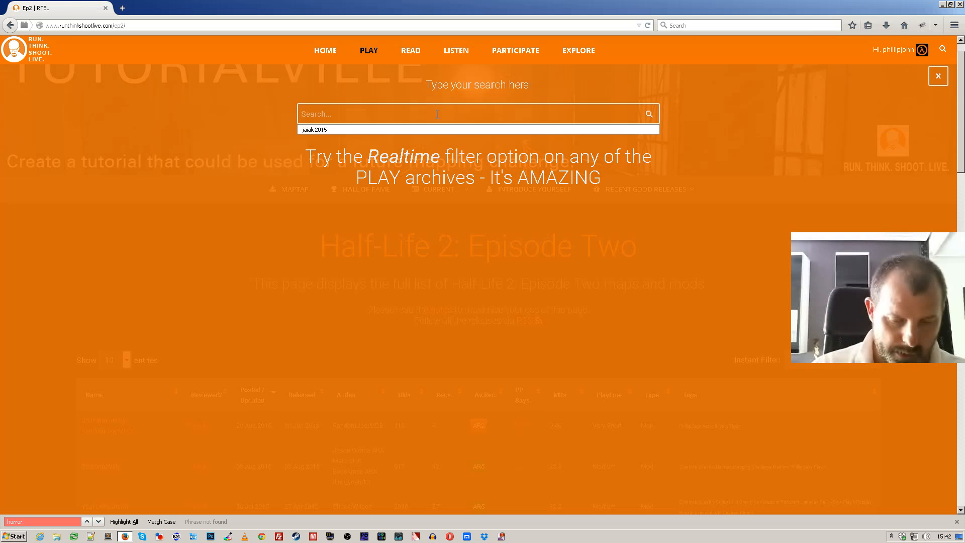
Search the site for 'union' and browse its 17 results
type("union")
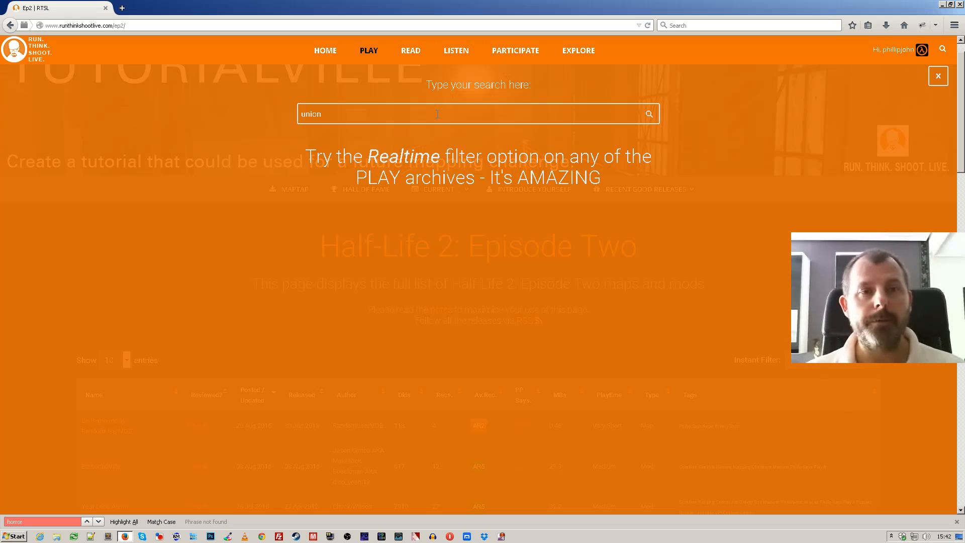
left_click(649, 113)
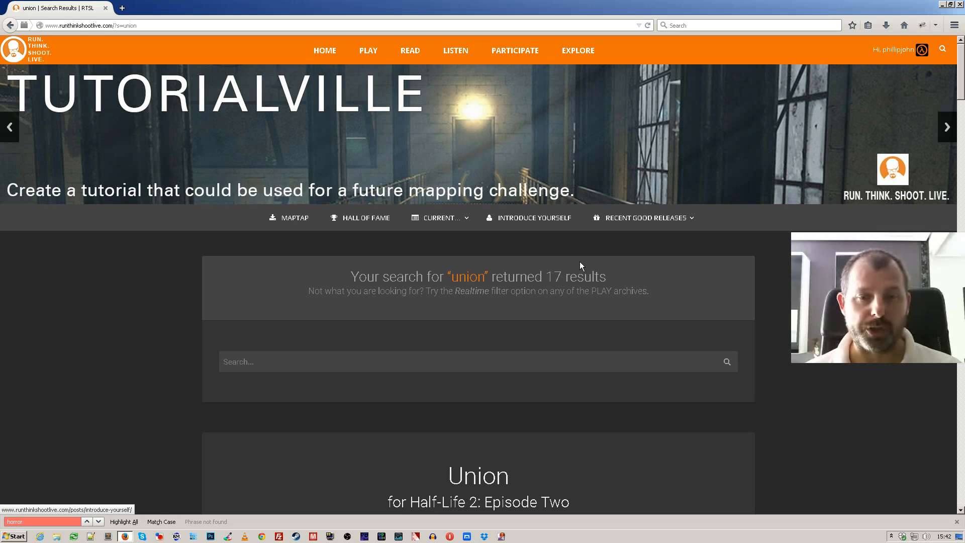
scroll("down", 3)
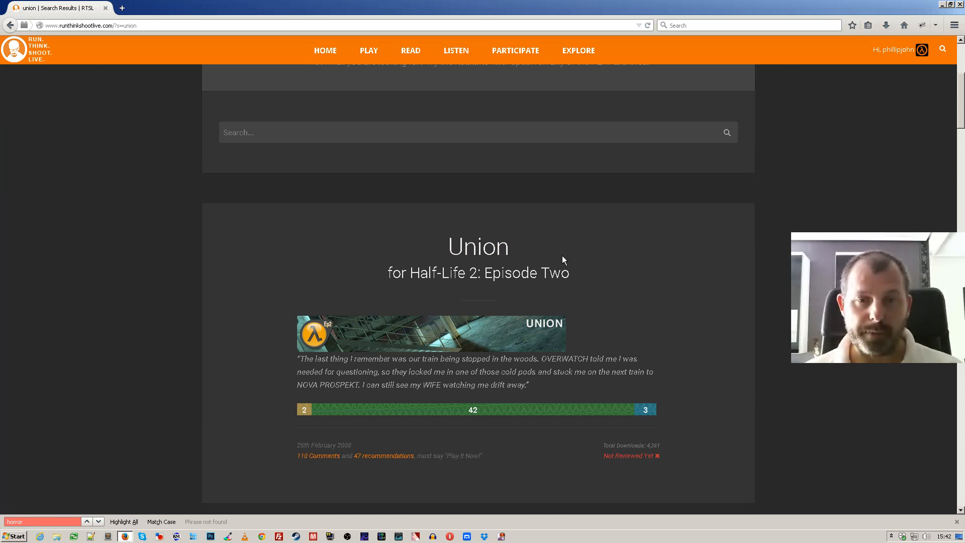
scroll("down", 3)
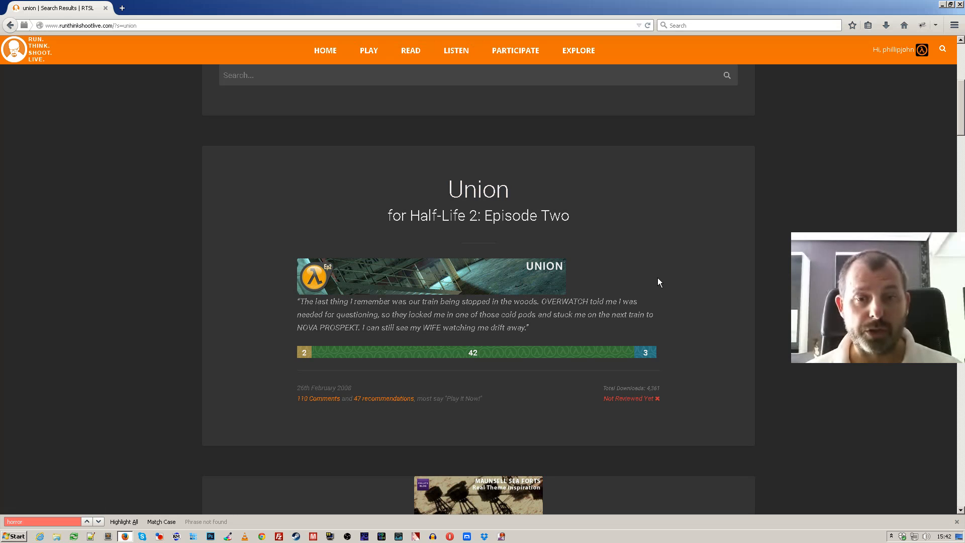
scroll("down", 3)
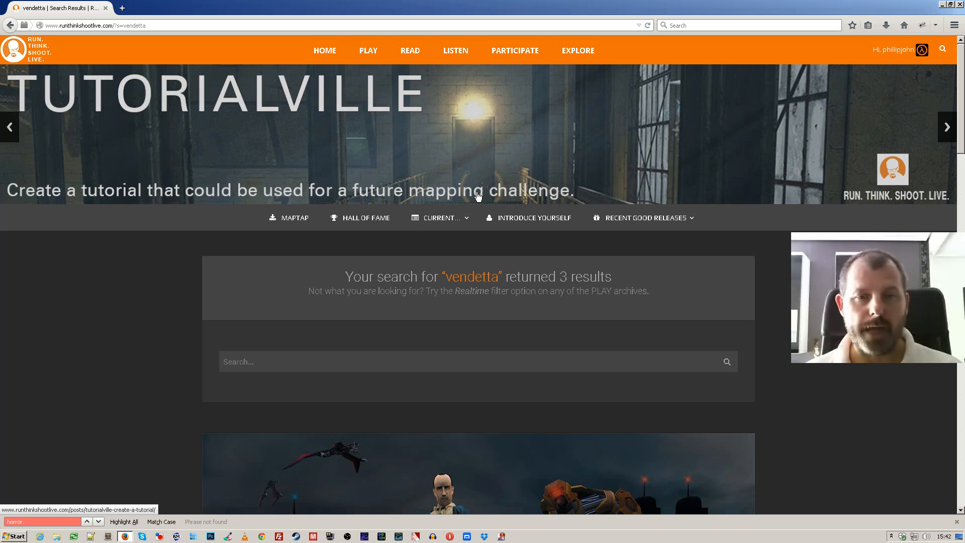
scroll("down", 3)
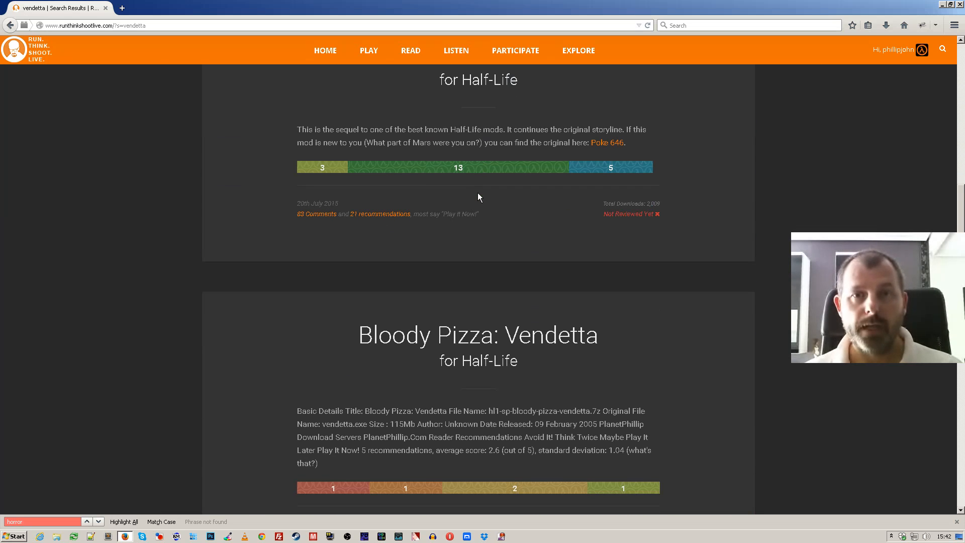
Open the Complete Timeline of all posts from the EXPLORE menu
left_click(579, 50)
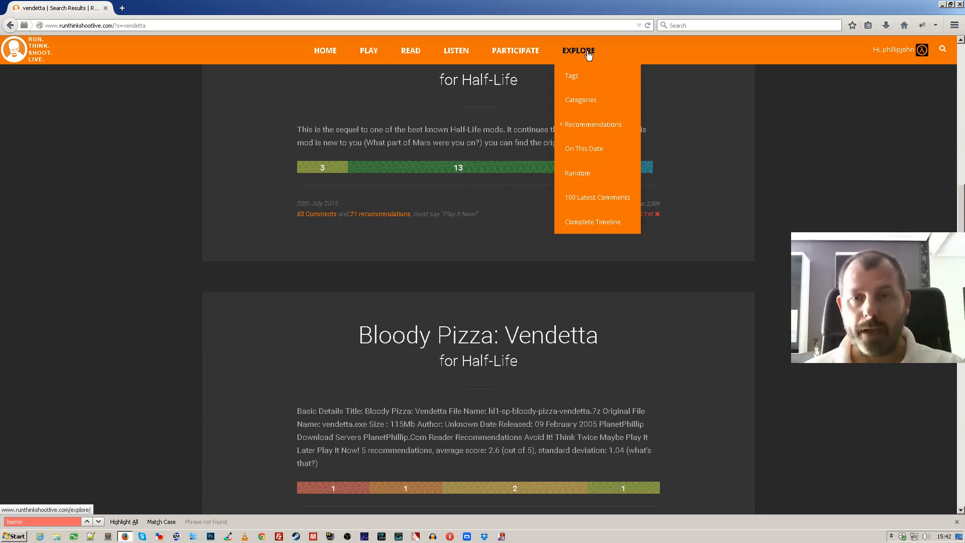
mouse_move(597, 228)
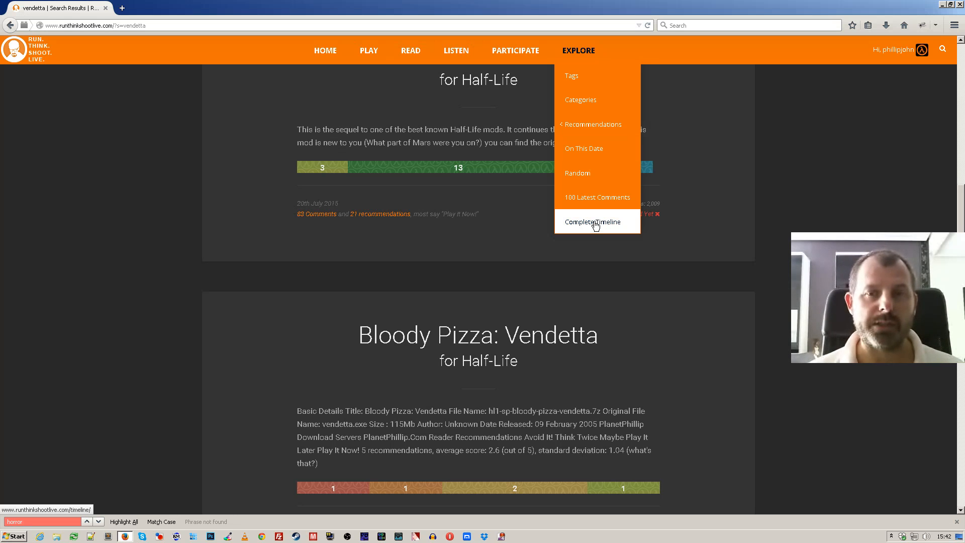
left_click(592, 221)
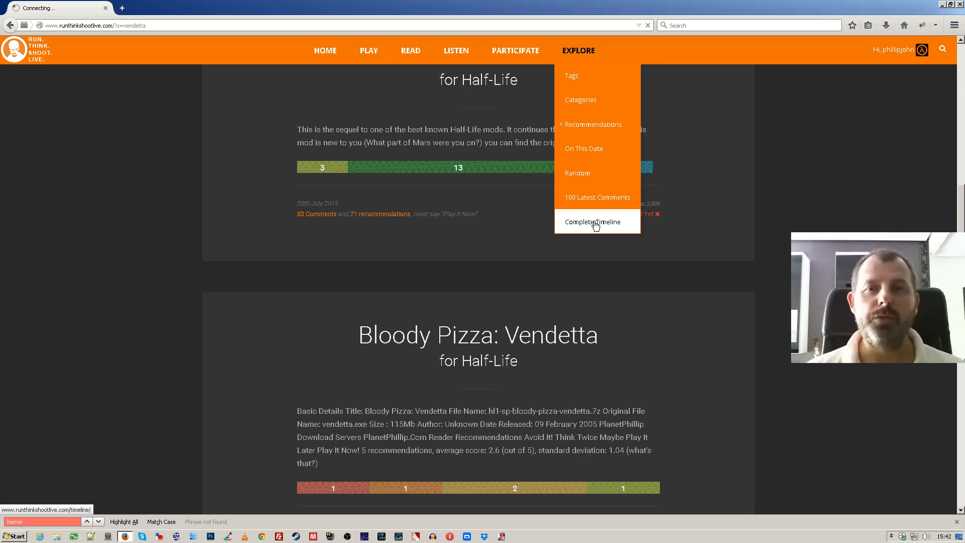
left_click(592, 221)
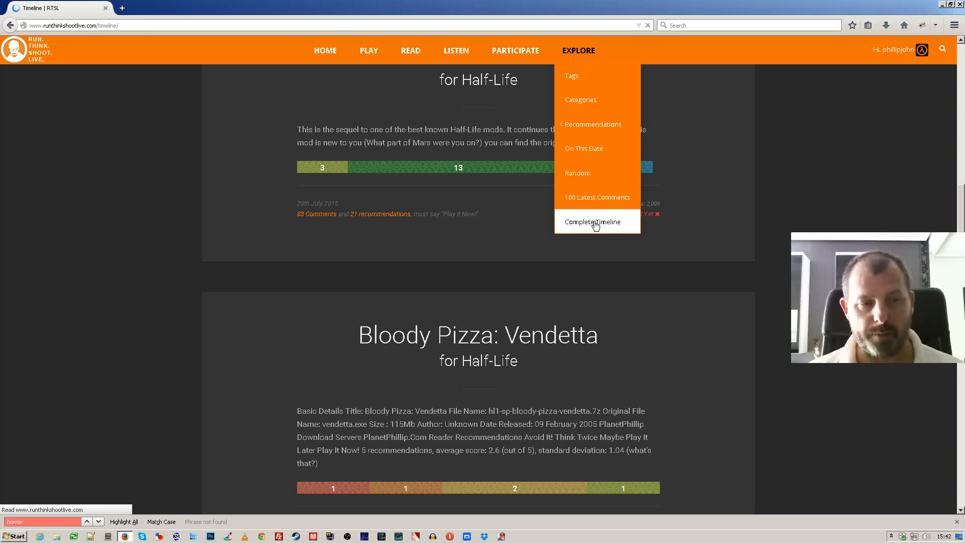
left_click(593, 221)
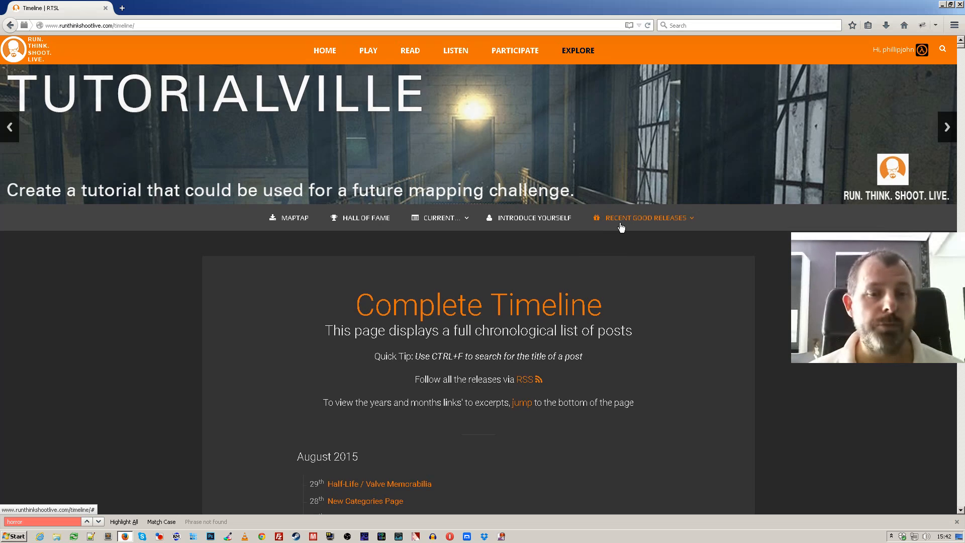
Browse the August and July 2015 entries, selecting the game name Half-Life 2: Episode Two
scroll("down", 3)
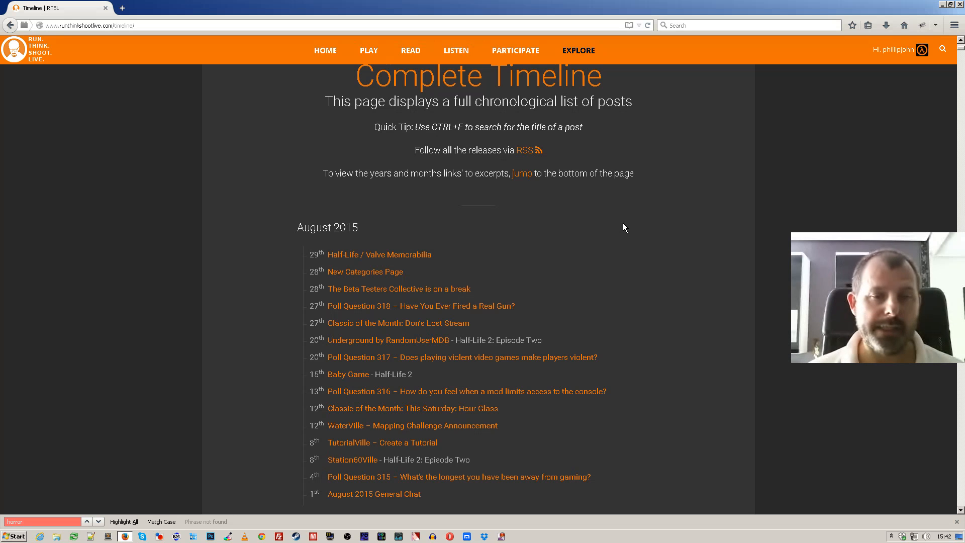
scroll("down", 3)
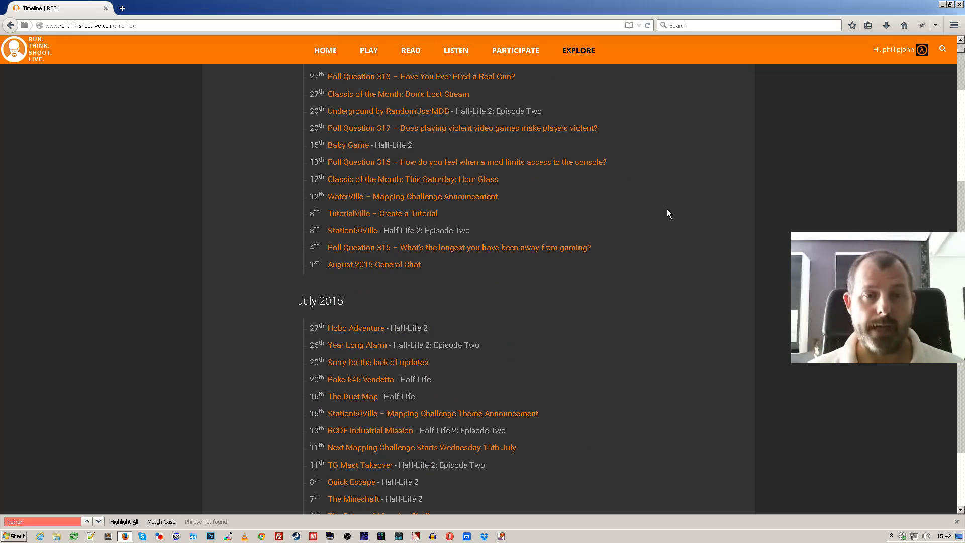
left_click_drag(383, 230, 470, 230)
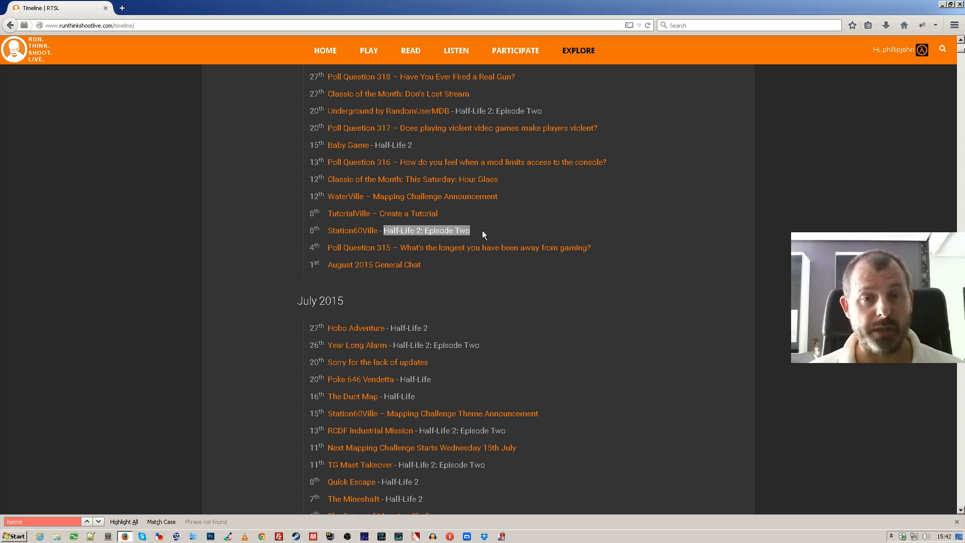
scroll("down", 3)
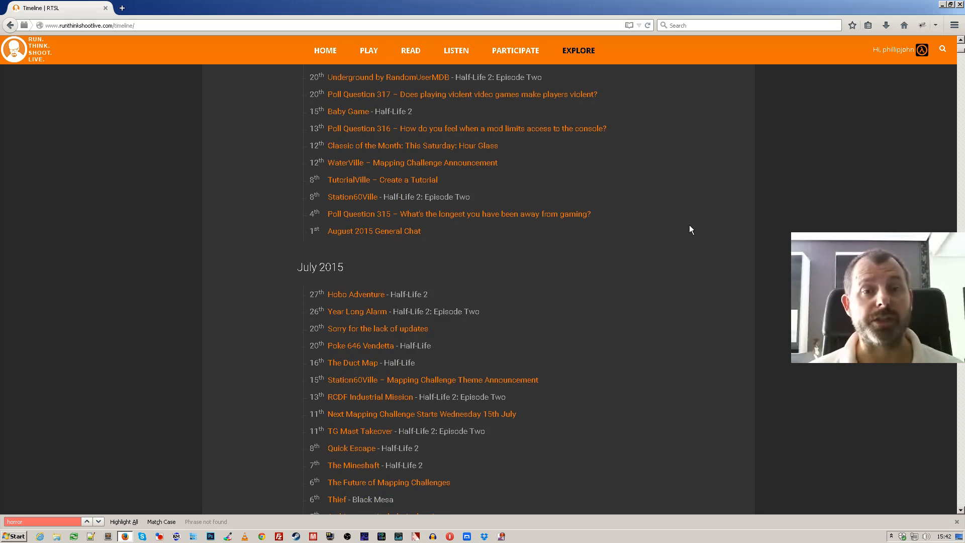
scroll("down", 3)
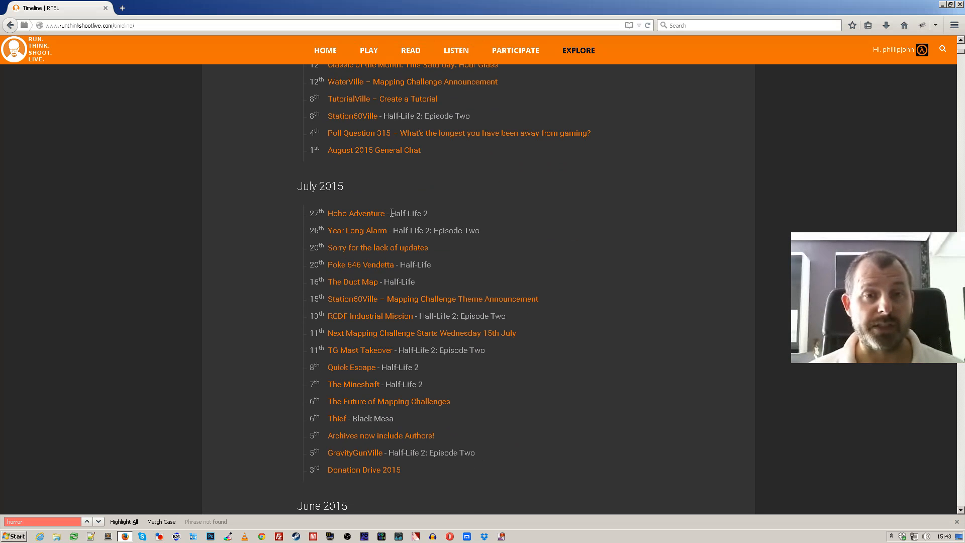
Find 'Half-Life 2' on the timeline with Ctrl+F and jump to the next of 100+ matches
double_click(408, 213)
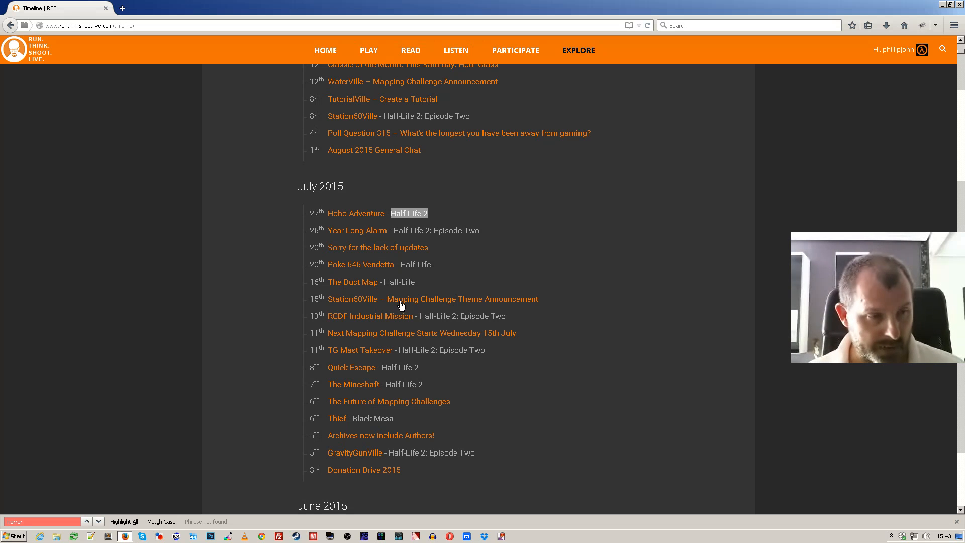
type("Half-Life 2")
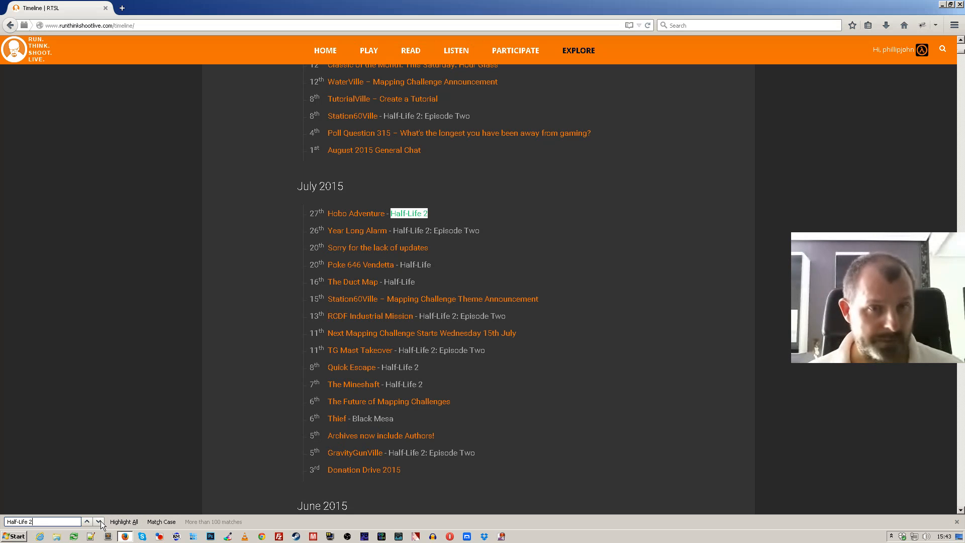
left_click(99, 521)
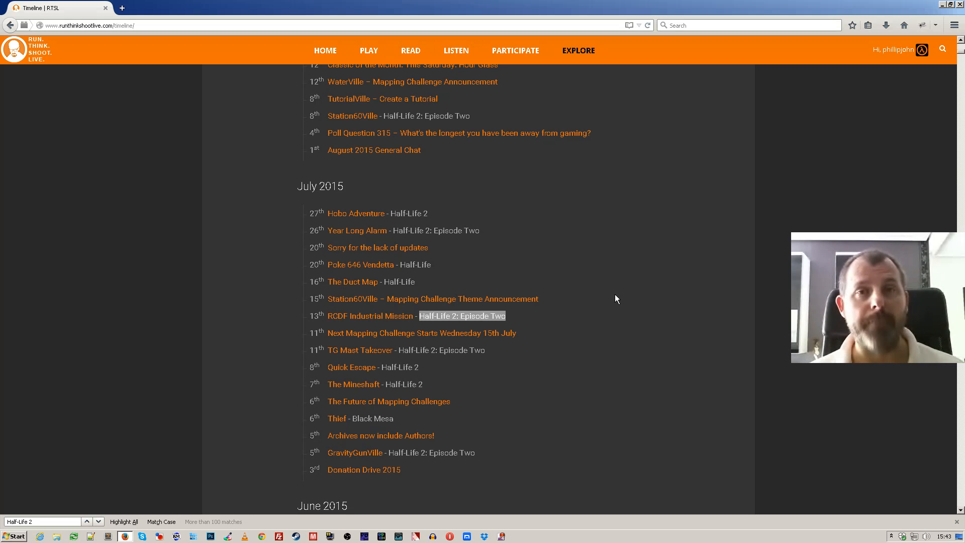
Scroll the timeline far back to the 2006 entries, then return to the top
scroll("down", 3)
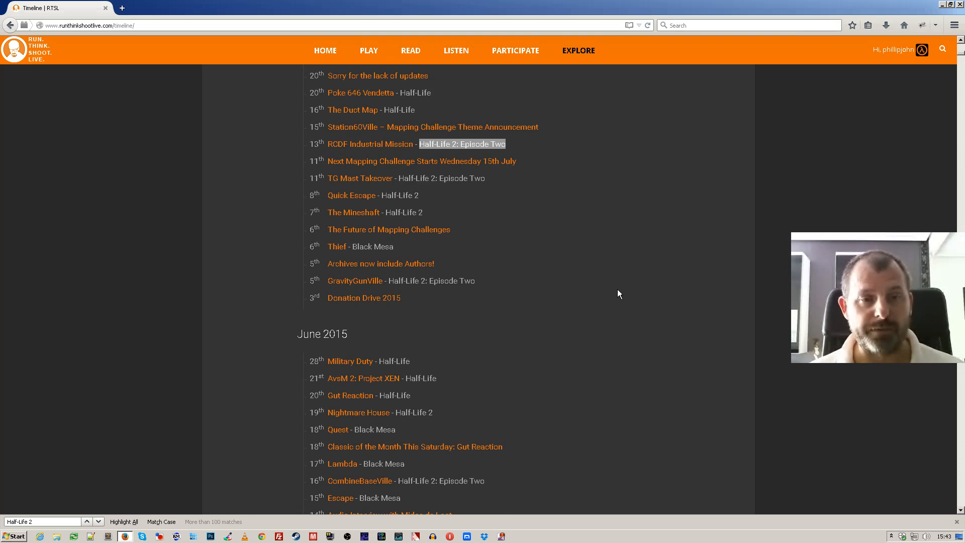
scroll("down", 3)
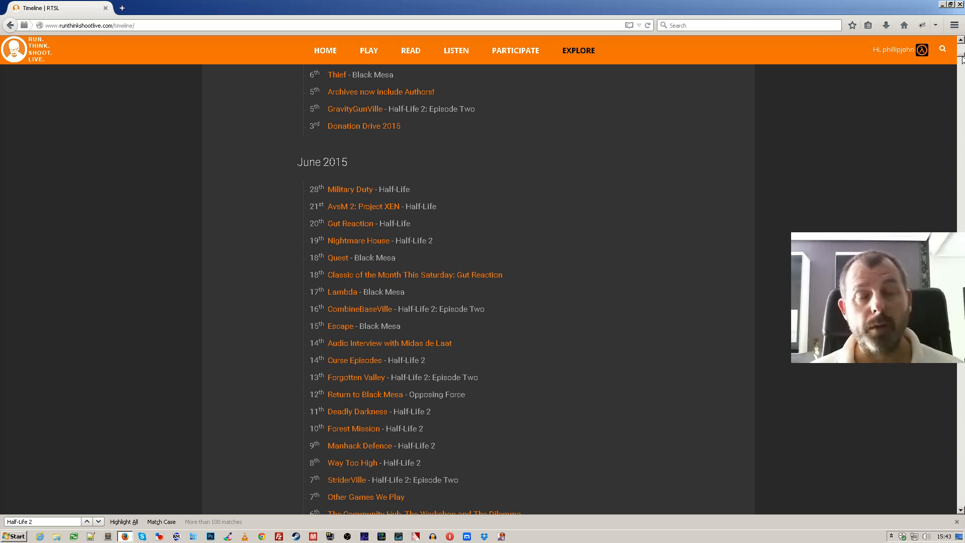
scroll("down", 3)
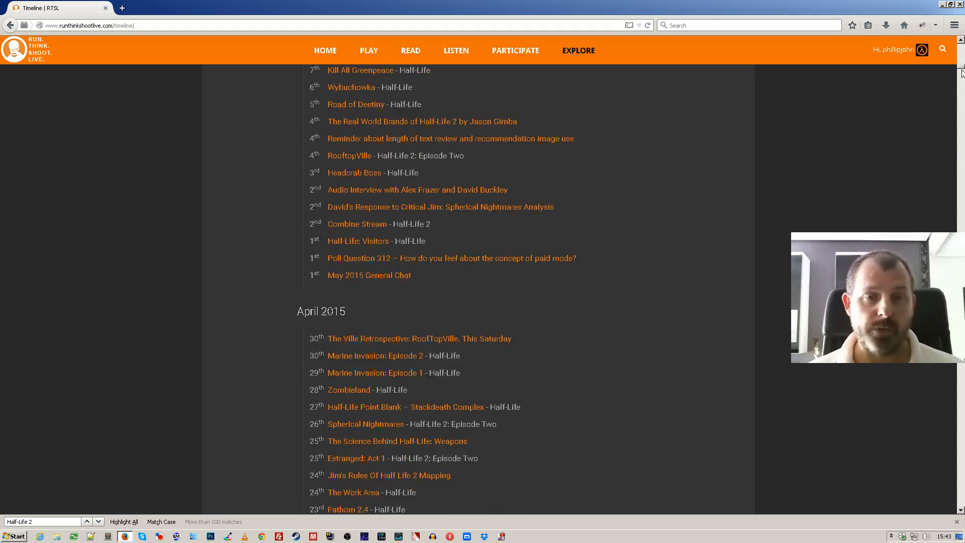
scroll("down", 3)
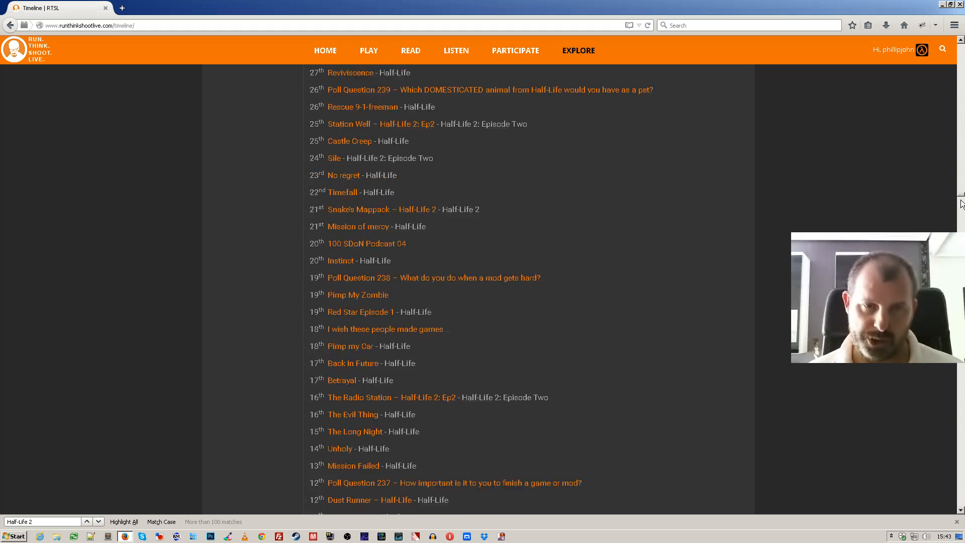
scroll("down", 3)
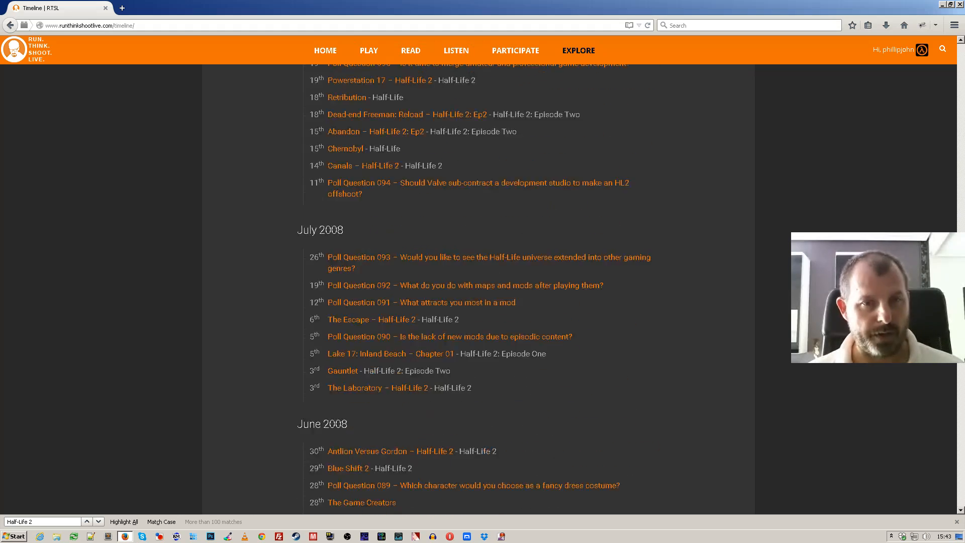
scroll("down", 3)
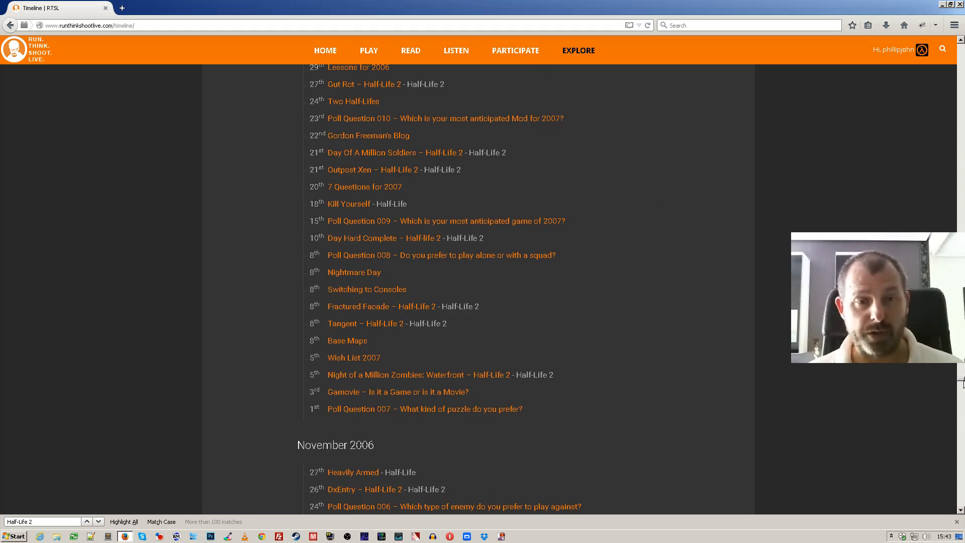
scroll("down", 3)
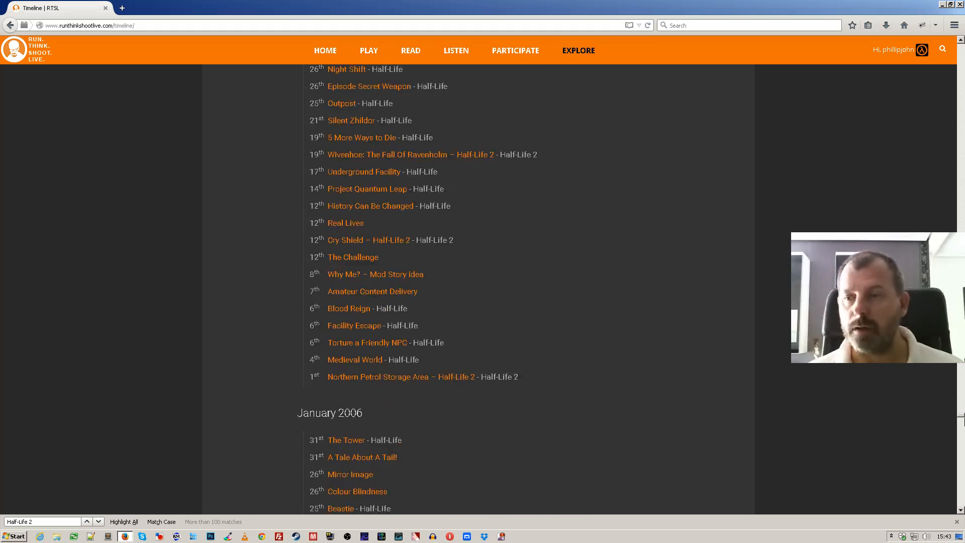
scroll("down", 3)
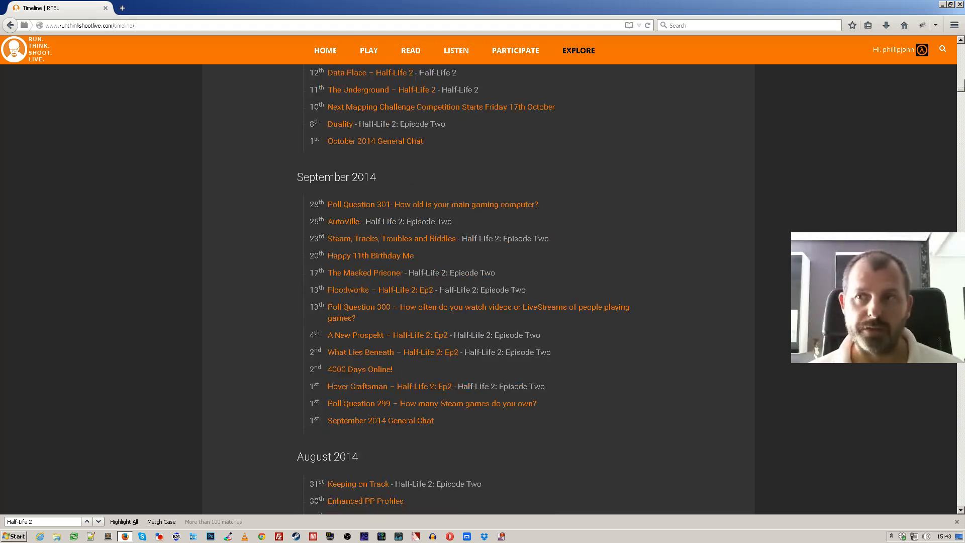
scroll("up", 3)
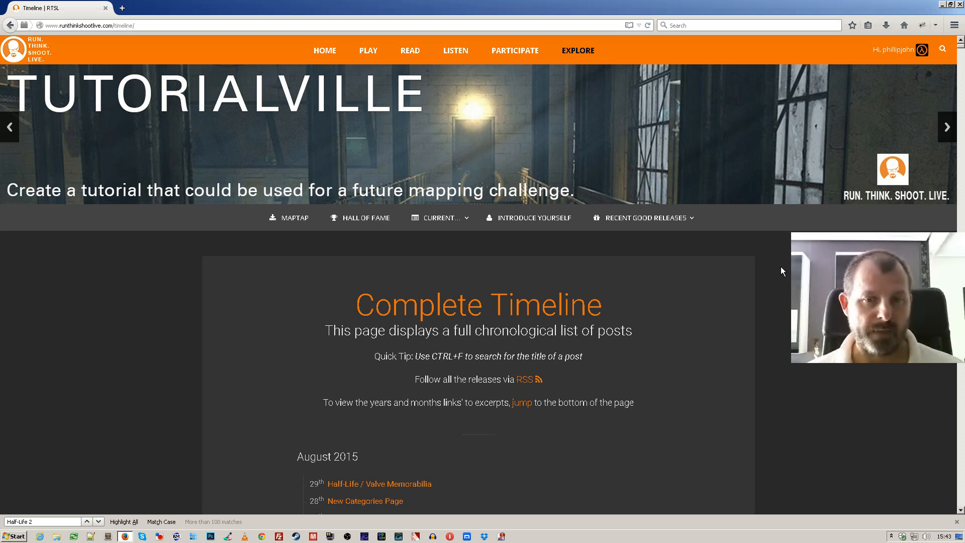